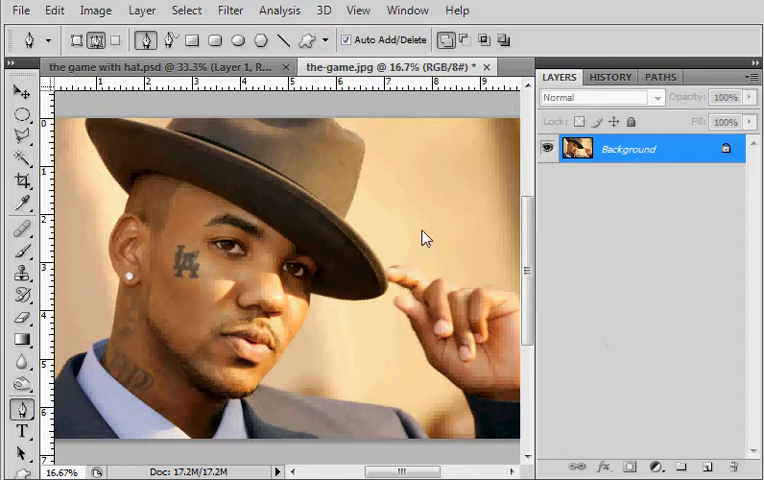
mouse_move(358, 8)
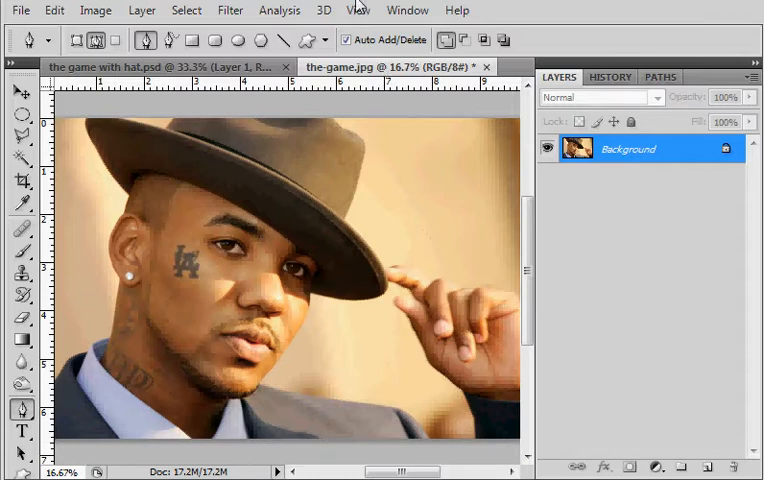
mouse_move(264, 260)
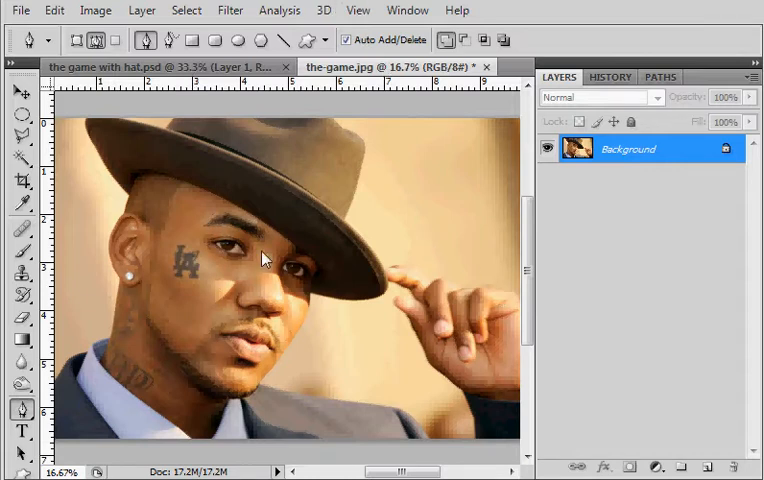
mouse_move(196, 178)
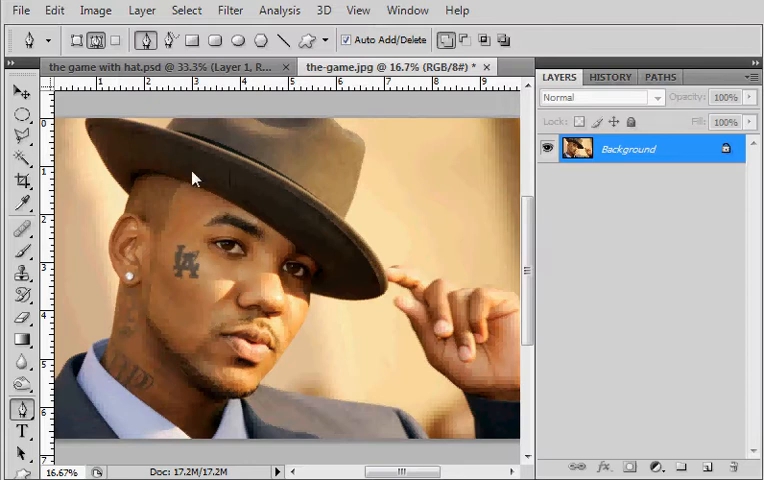
mouse_move(282, 290)
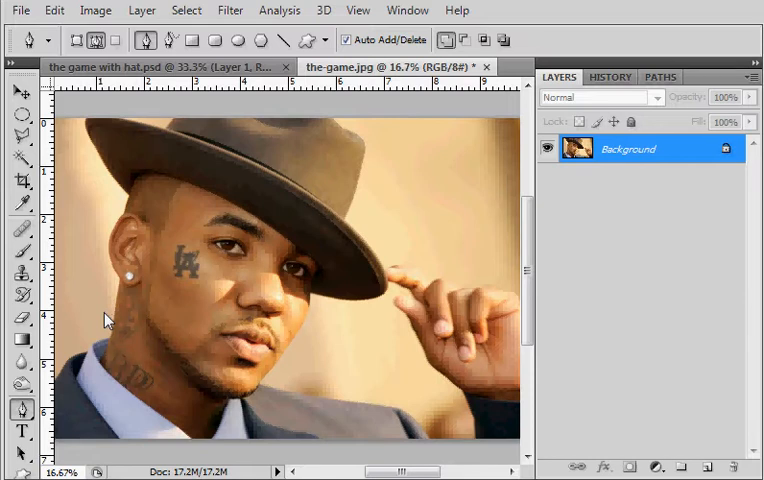
mouse_move(670, 168)
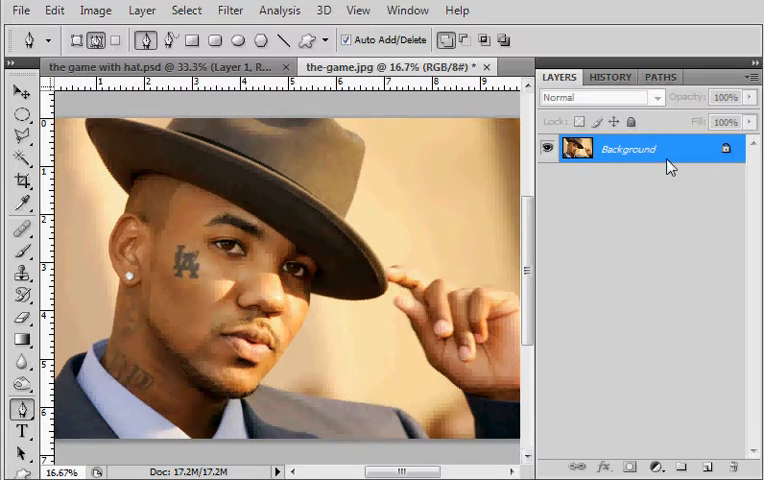
mouse_move(688, 128)
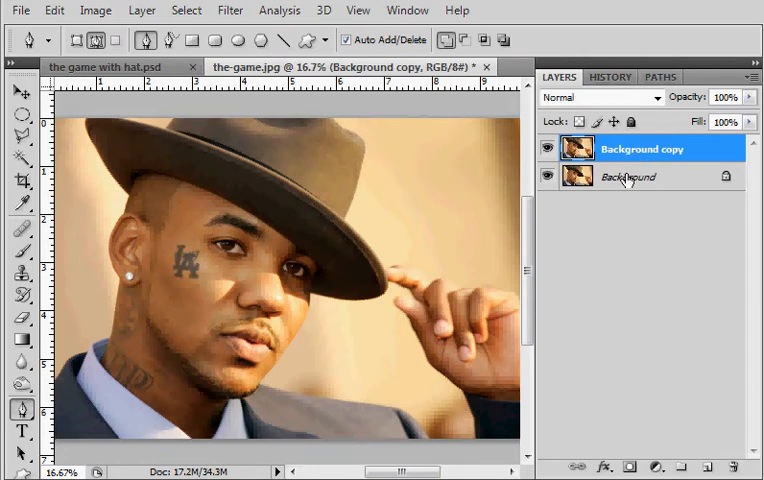
mouse_move(614, 164)
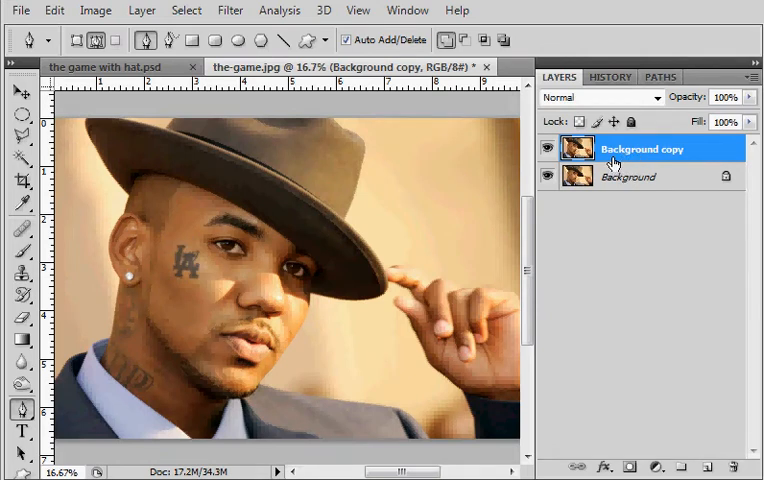
mouse_move(642, 172)
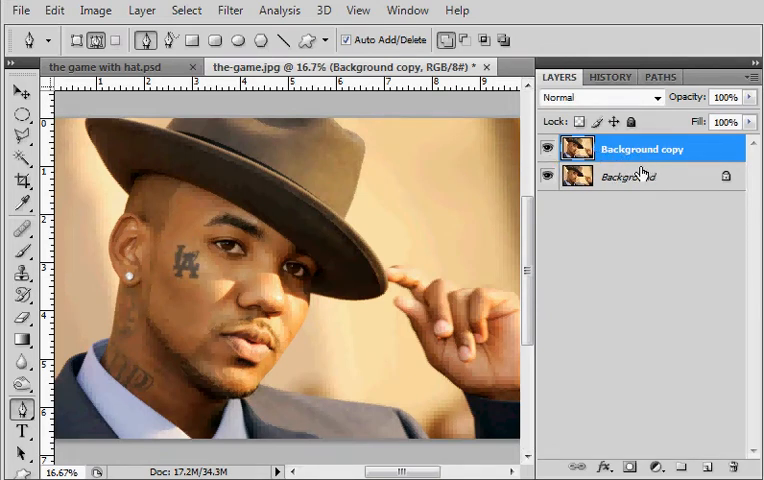
Step: Hide the new Background copy layer, then show it again above the original background
left_click(548, 148)
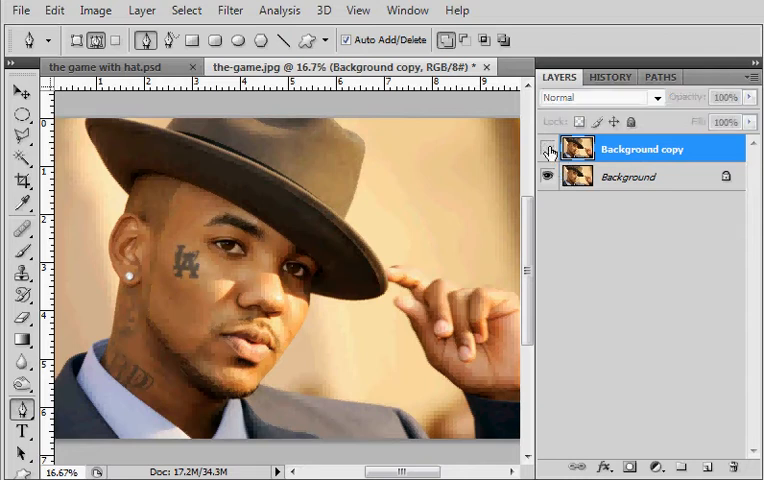
left_click(548, 148)
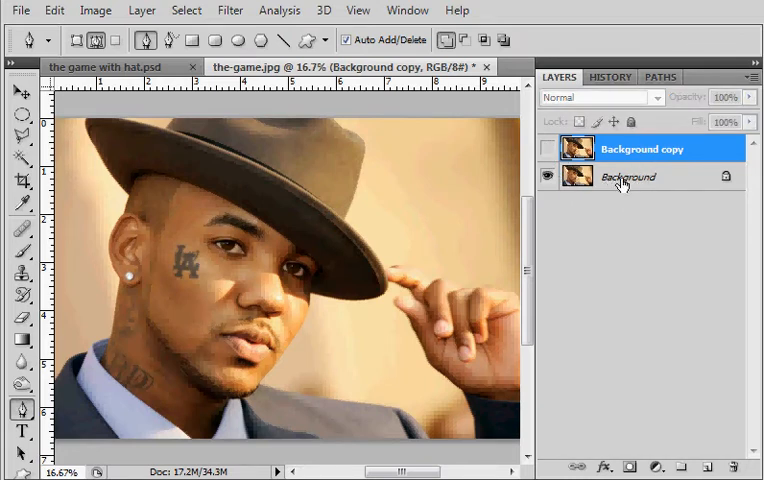
left_click(548, 148)
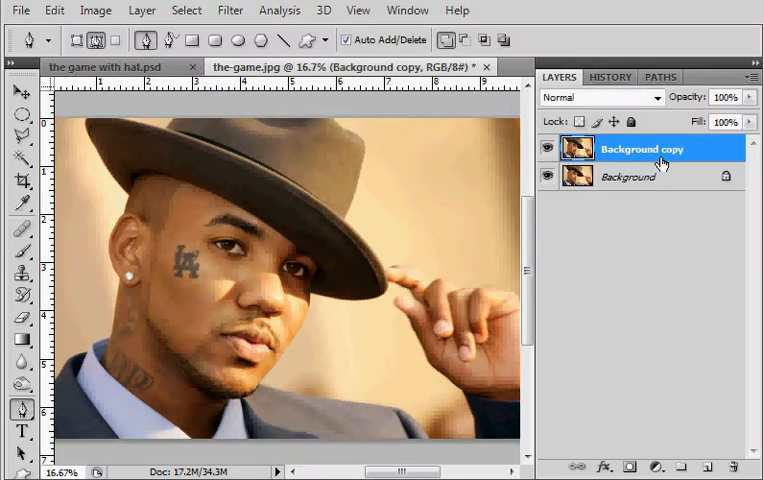
mouse_move(696, 158)
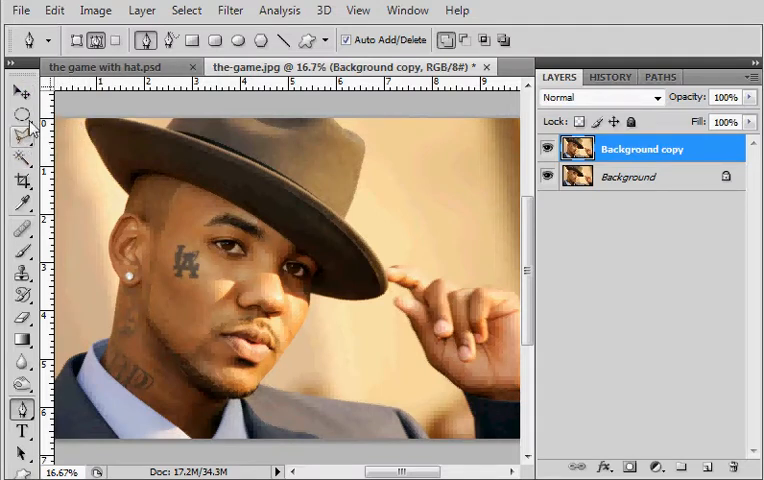
left_click(20, 92)
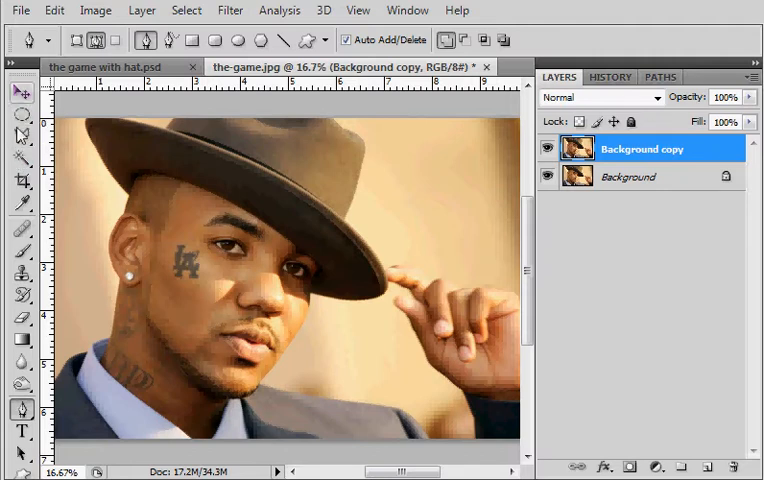
mouse_move(16, 104)
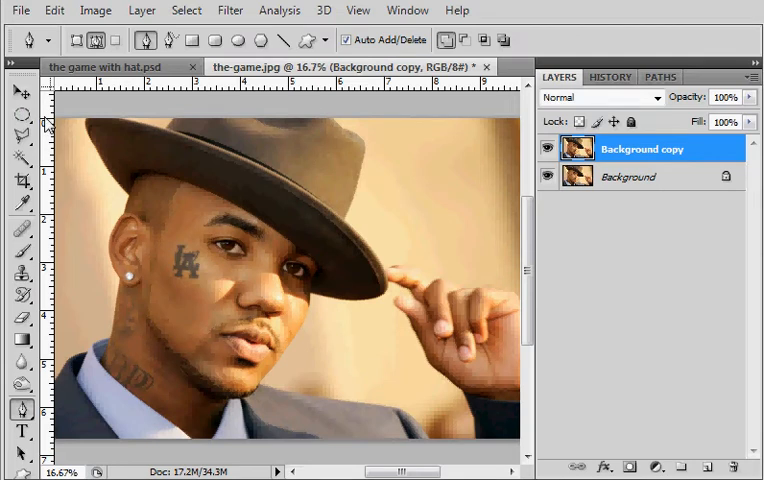
mouse_move(164, 58)
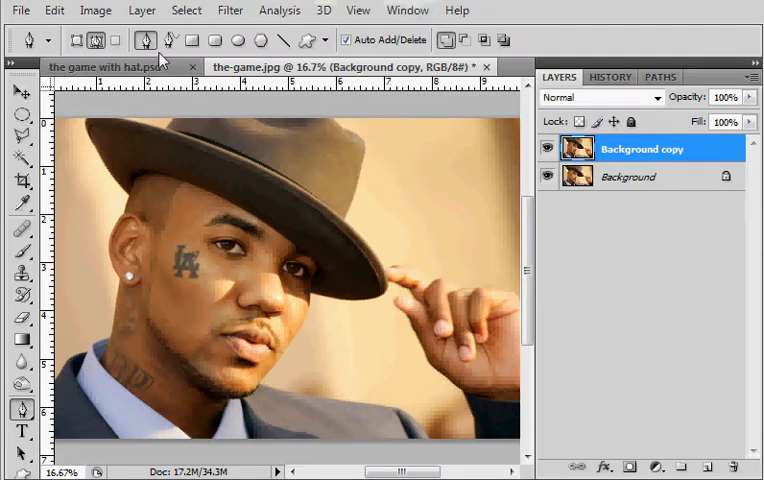
Step: Browse the Lasso and Magic Wand flyouts and settle on the Polygonal Lasso Tool
left_click(22, 116)
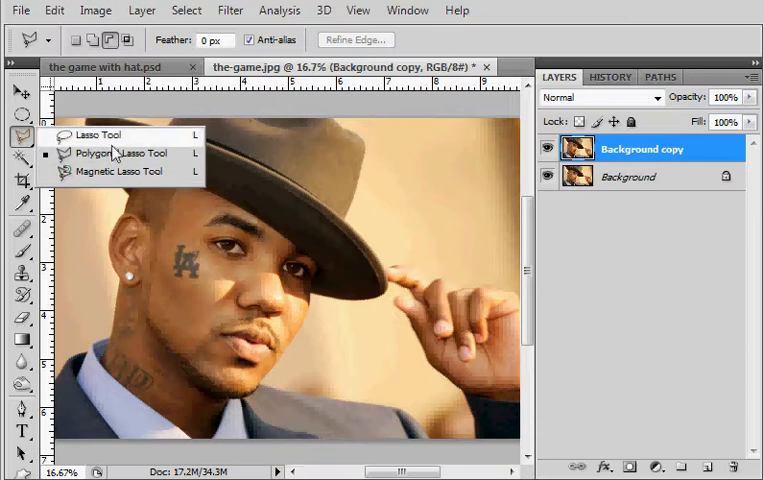
left_click(120, 170)
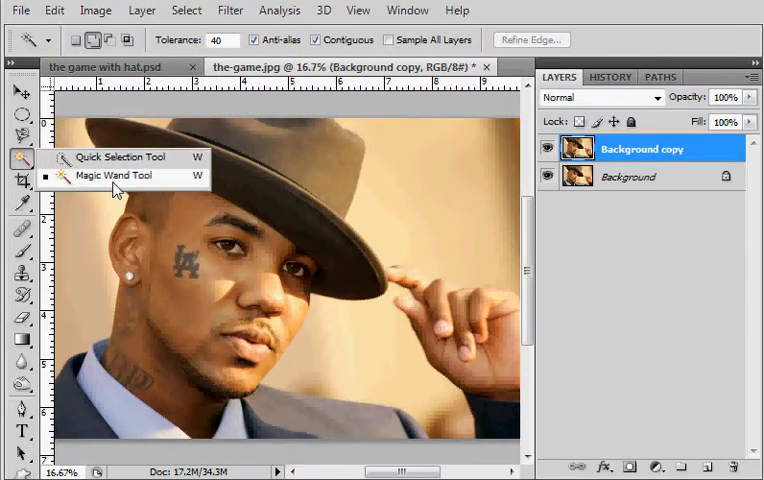
left_click(118, 158)
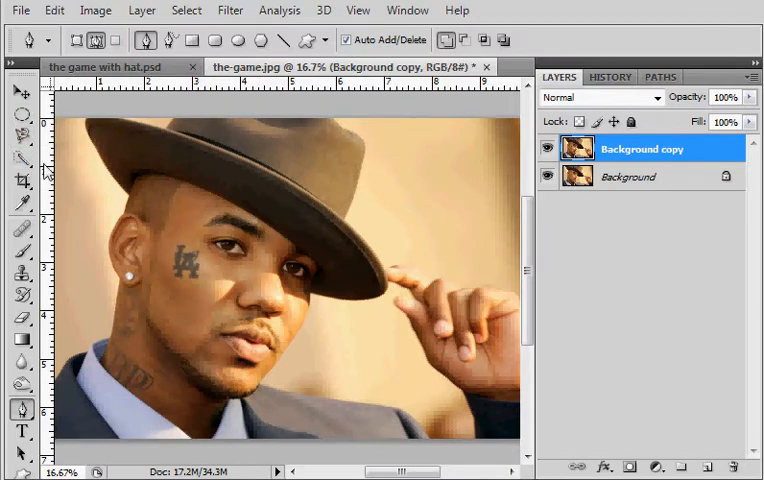
left_click(20, 130)
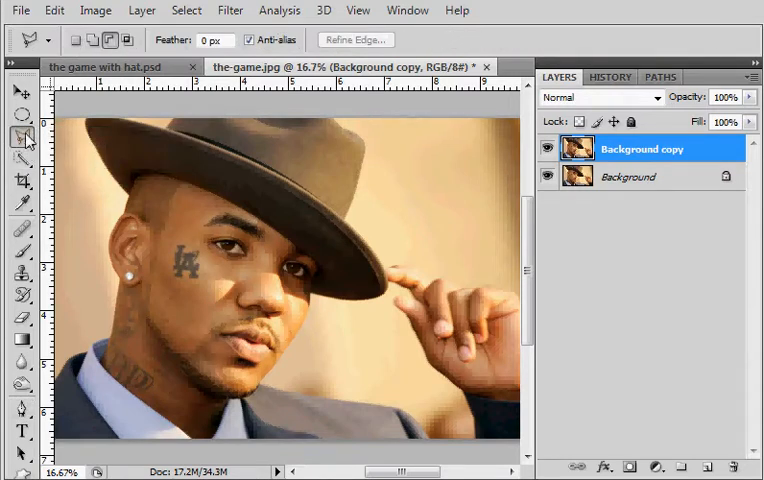
left_click(20, 136)
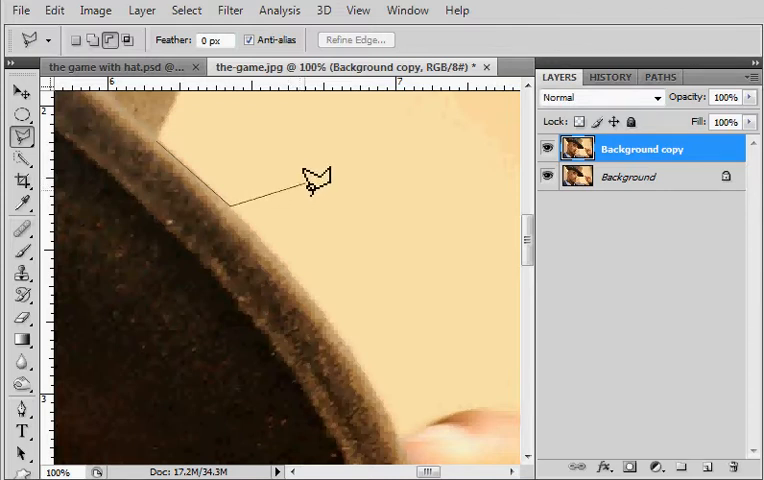
left_click(220, 104)
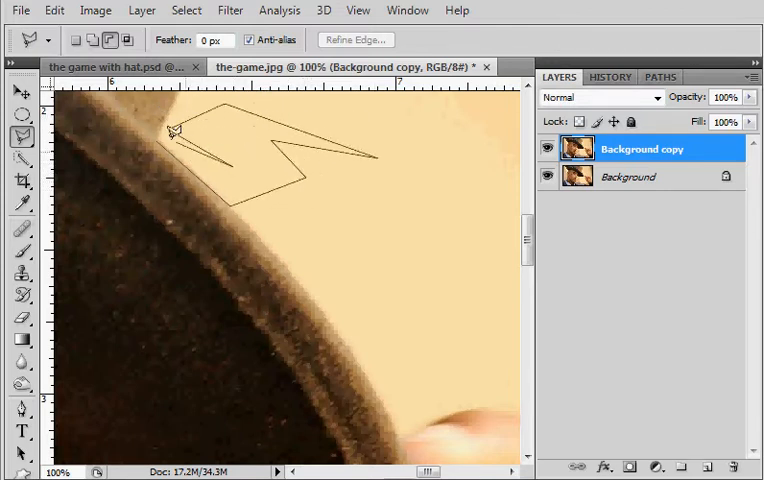
left_click(316, 180)
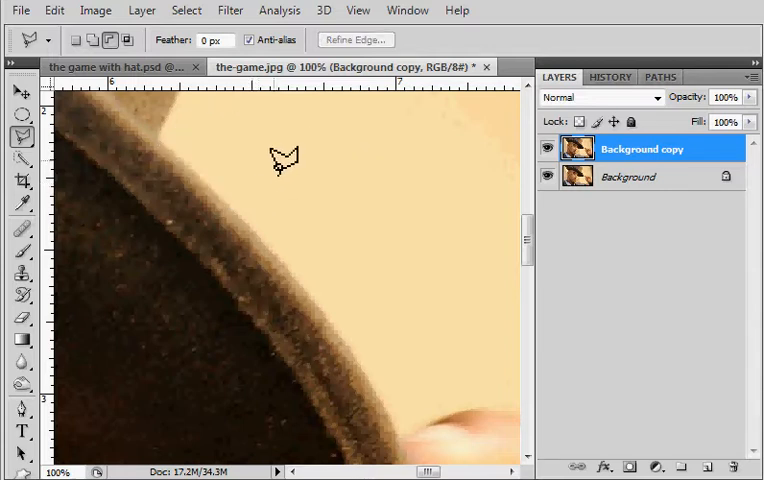
mouse_move(214, 100)
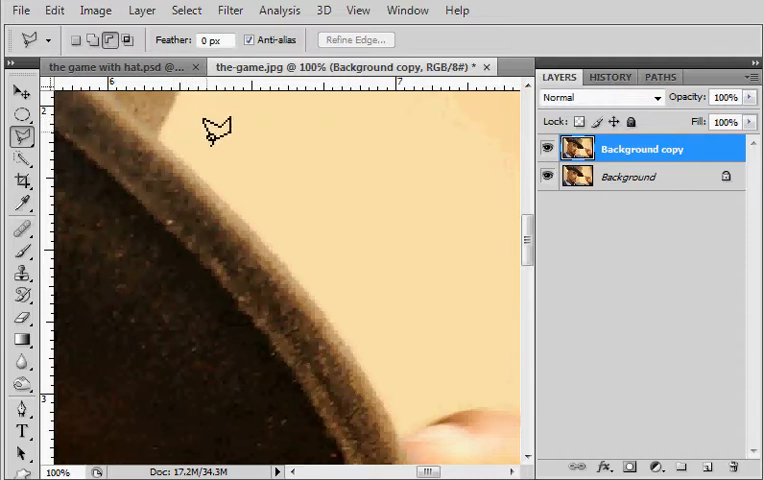
mouse_move(96, 140)
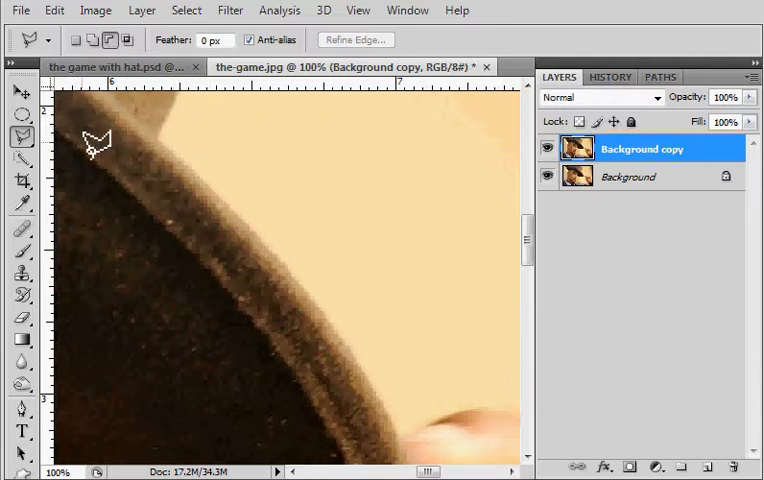
mouse_move(250, 164)
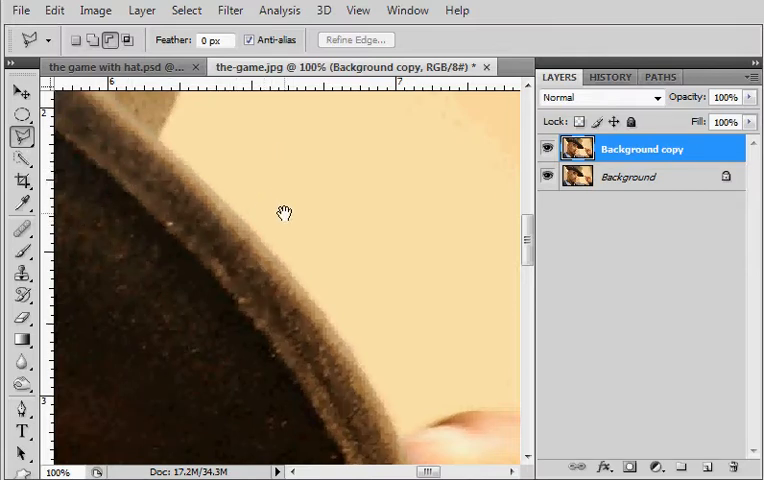
left_click_drag(284, 212, 120, 130)
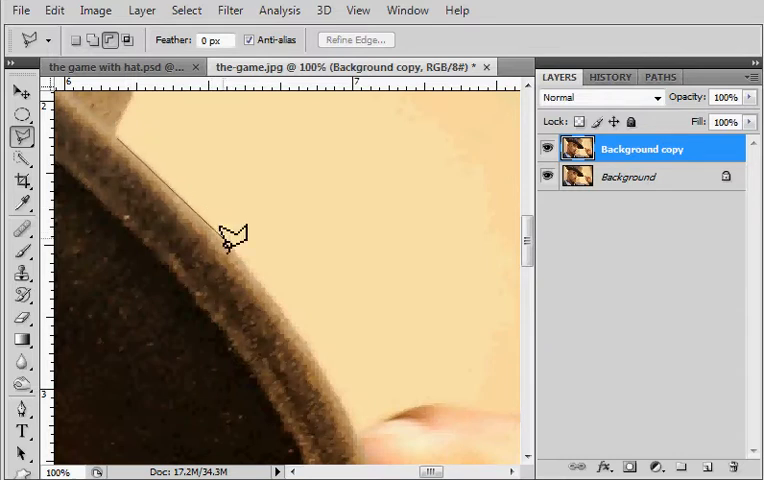
left_click(344, 278)
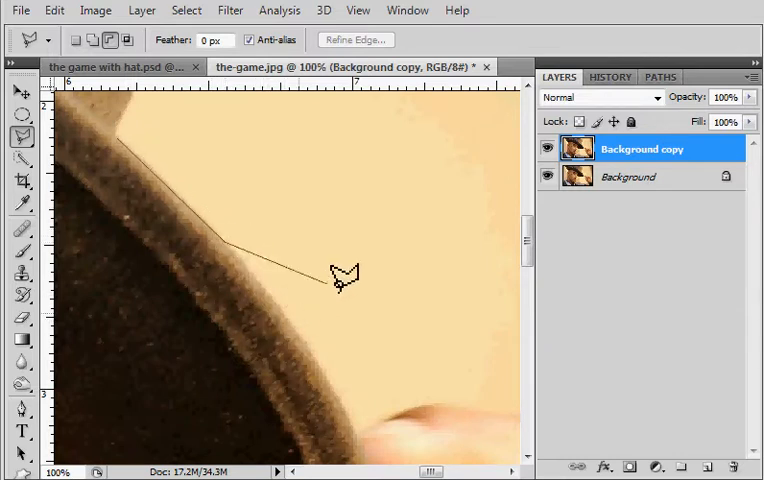
left_click(296, 316)
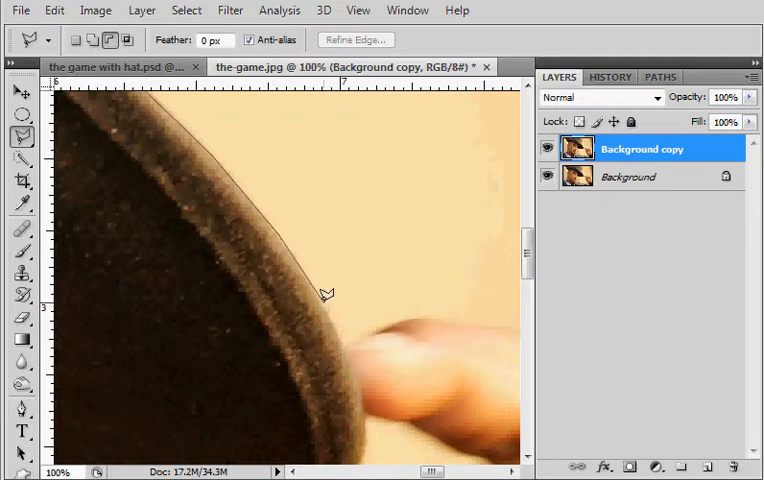
mouse_move(340, 318)
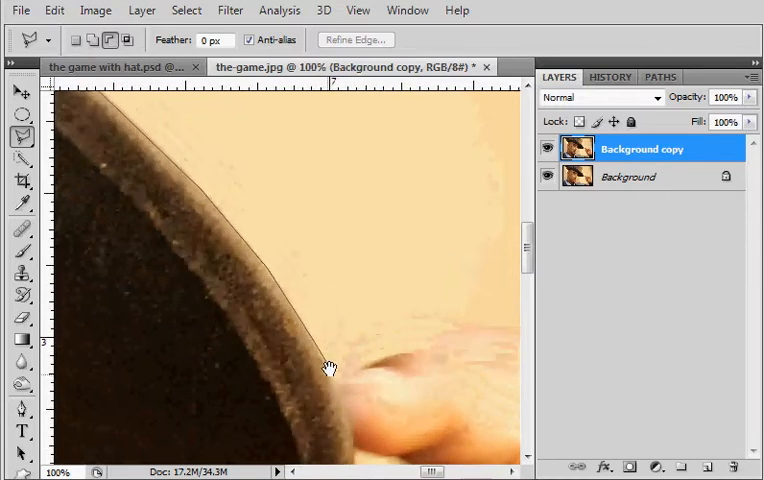
left_click_drag(330, 368, 358, 360)
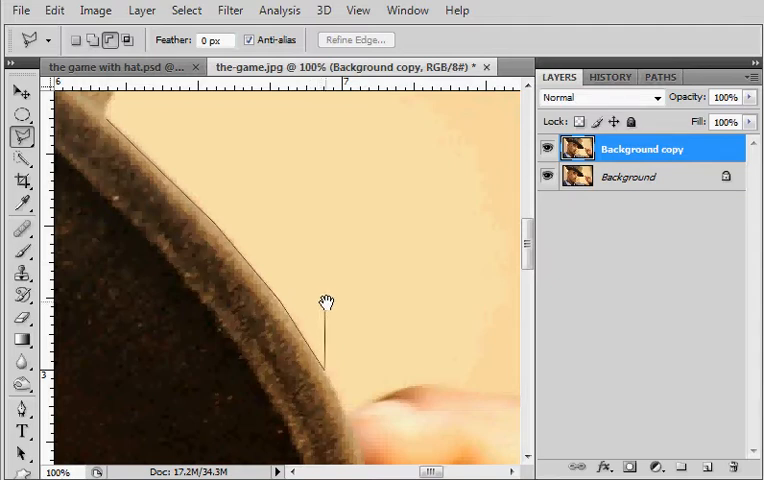
left_click(416, 292)
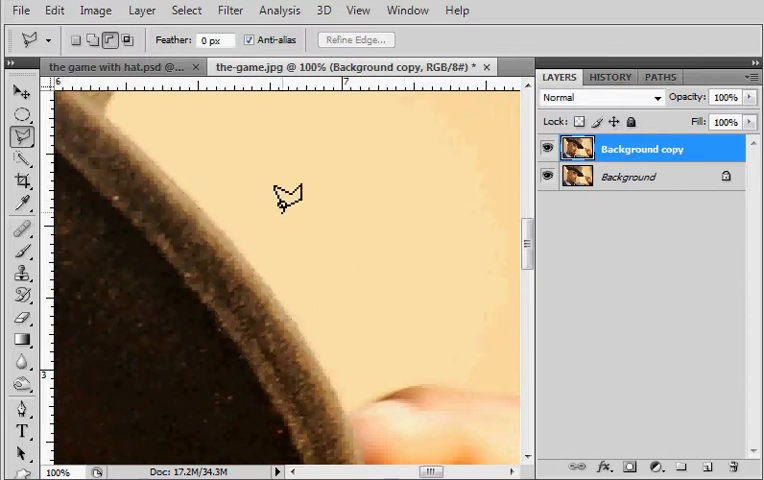
mouse_move(196, 164)
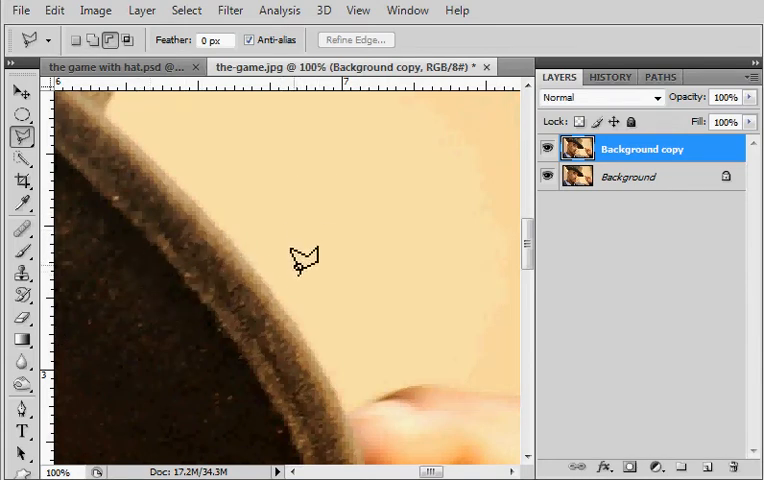
left_click_drag(304, 260, 276, 250)
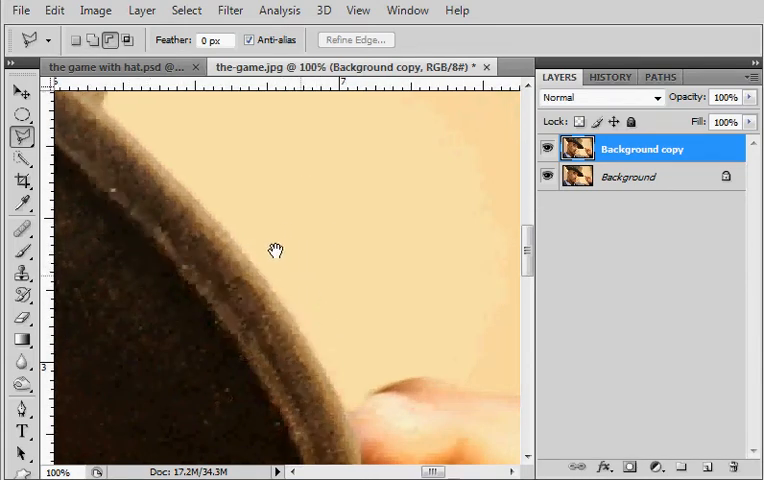
left_click_drag(276, 248, 336, 252)
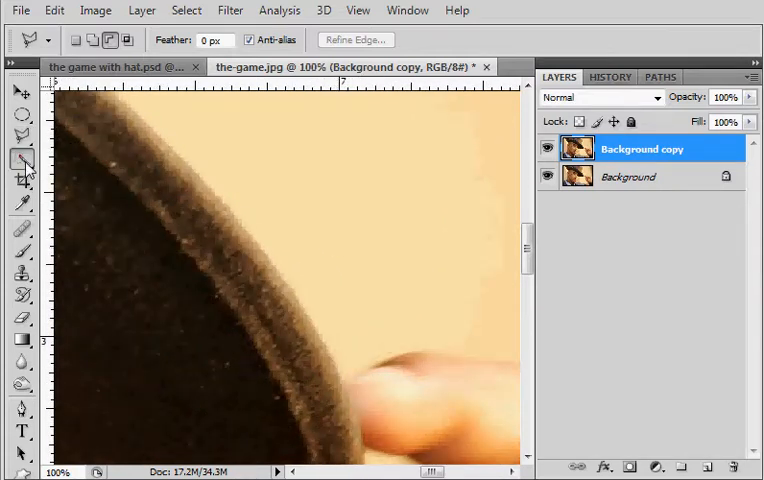
Step: With the Magic Wand at Tolerance 40, select the tan background below the hat and under the brim
left_click(22, 160)
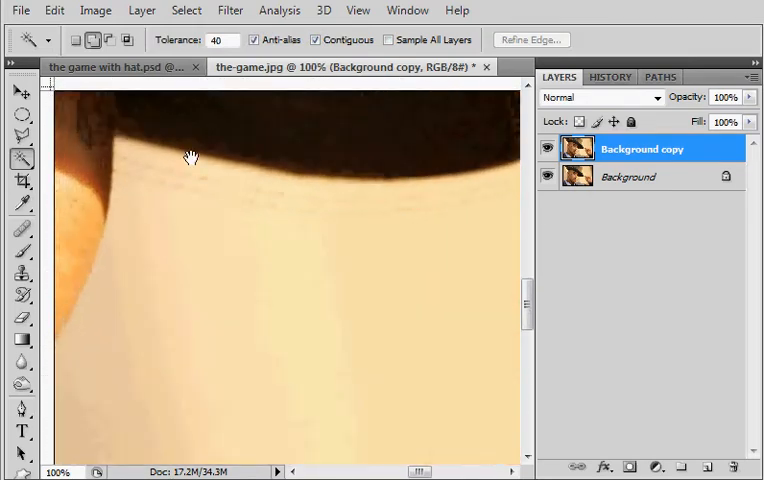
left_click_drag(192, 158, 240, 210)
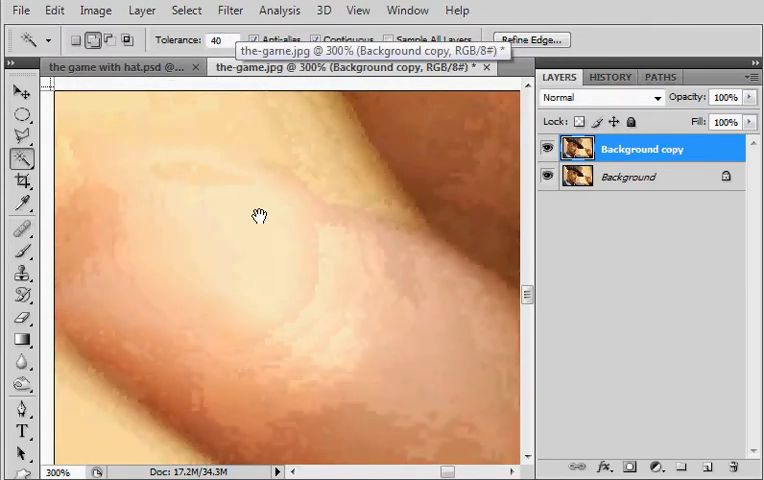
left_click(244, 220)
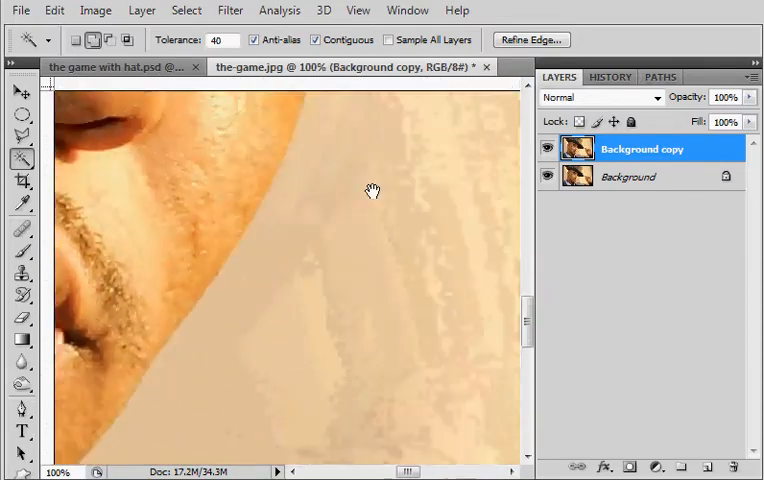
left_click_drag(372, 192, 336, 208)
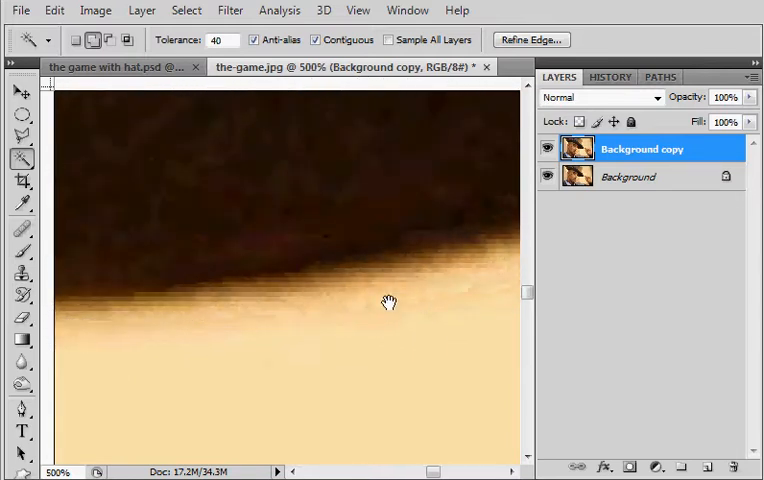
left_click(418, 282)
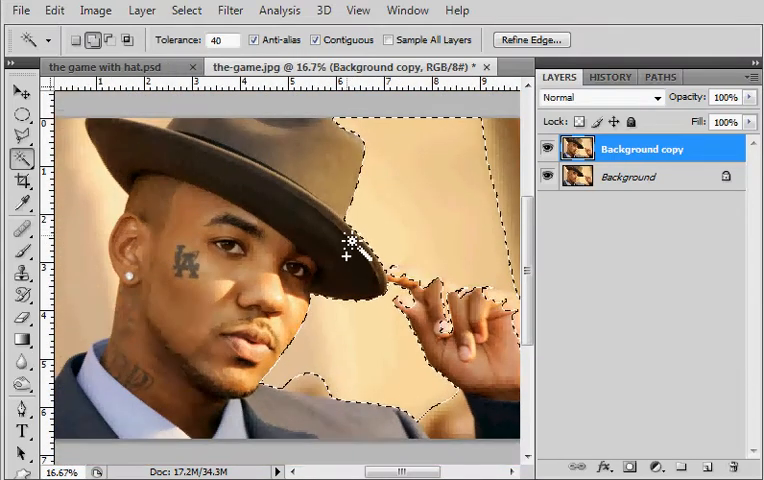
Step: Deselect the Magic Wand background selection via Select > Deselect
left_click(186, 10)
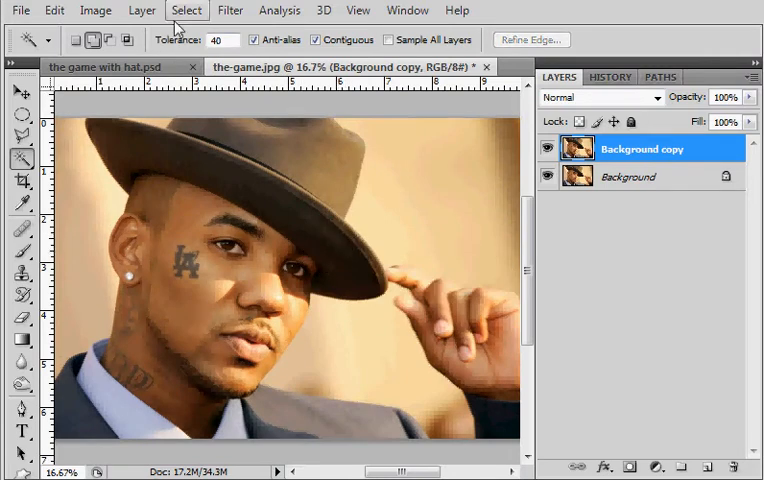
left_click(186, 10)
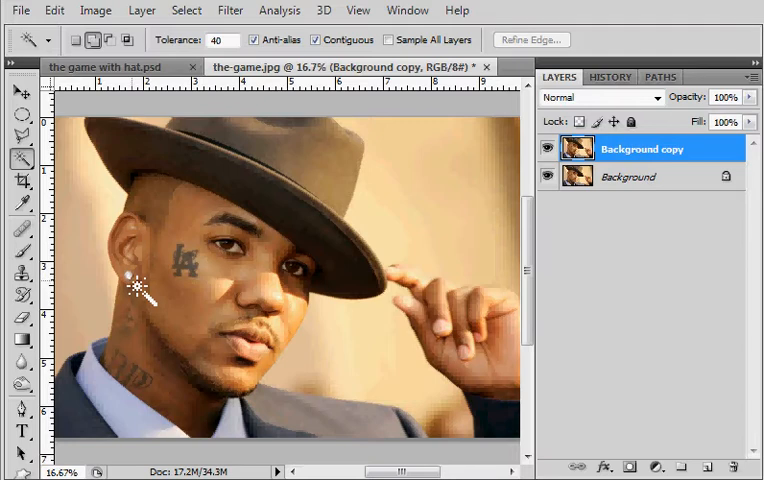
mouse_move(136, 284)
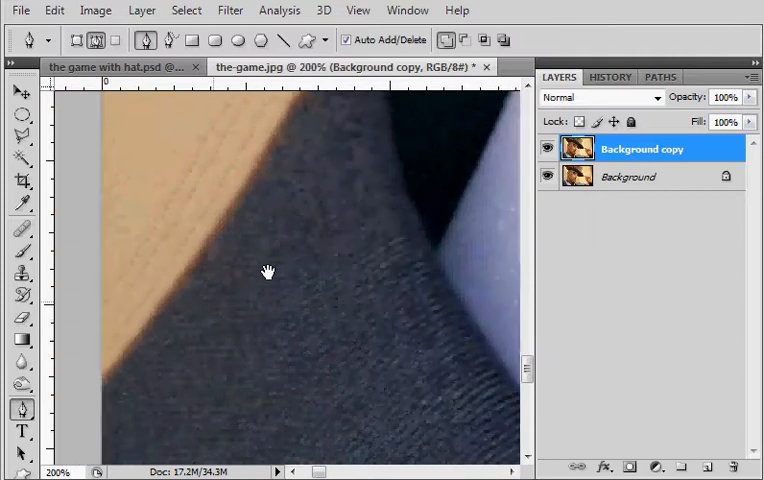
Step: Zoom to the jacket edge and place the first two curved Pen path anchor points
left_click_drag(268, 272, 162, 342)
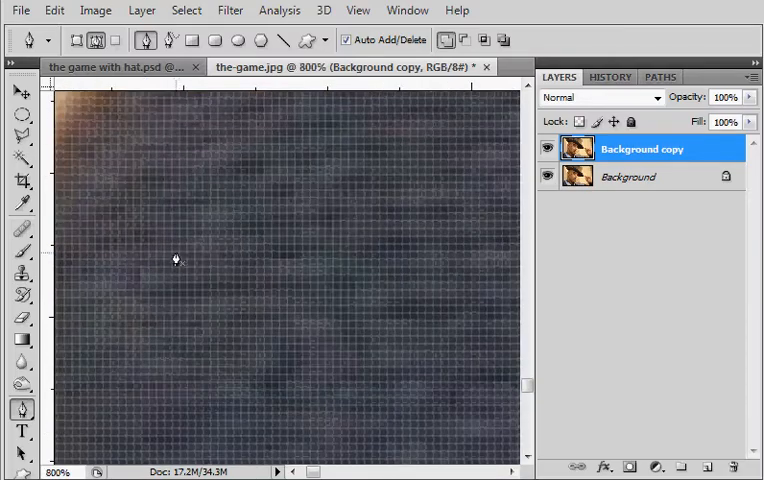
left_click_drag(176, 260, 362, 216)
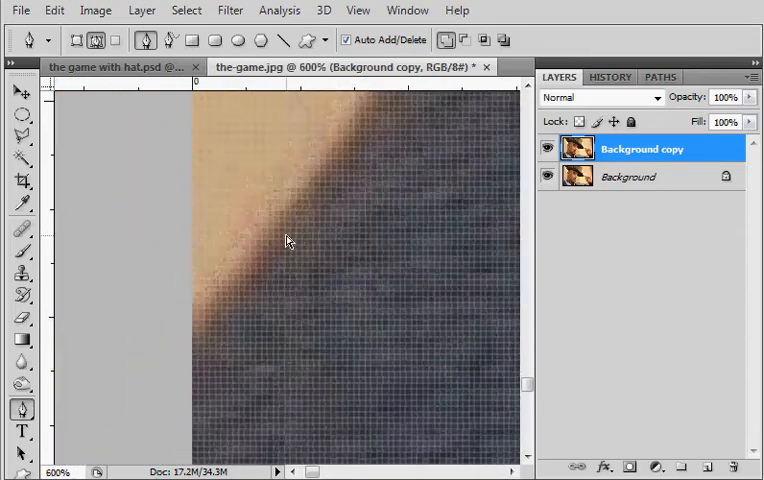
left_click_drag(288, 240, 228, 272)
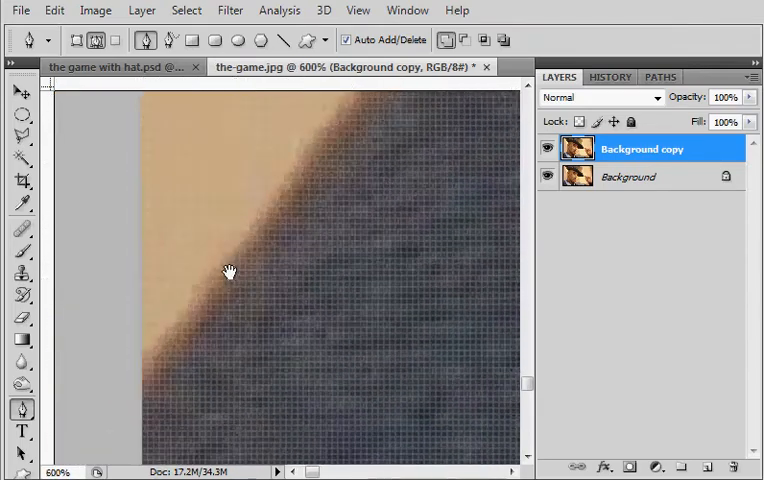
left_click_drag(228, 272, 212, 312)
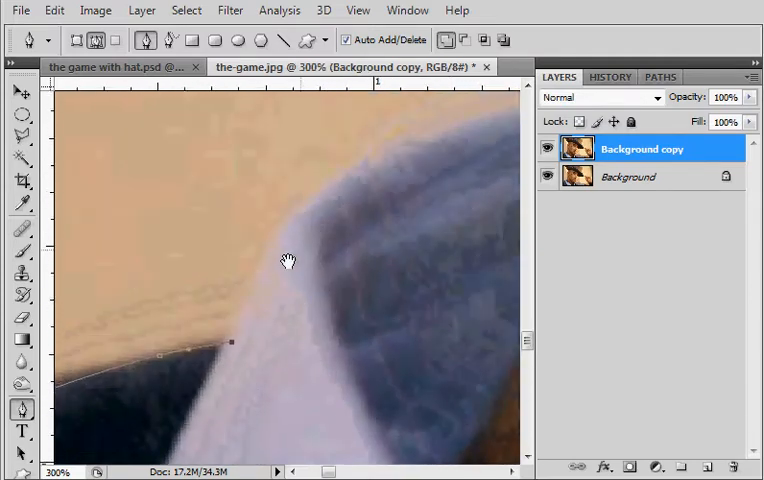
Step: Add Pen anchor points up the collar to the background and continue along the neck edge
left_click(262, 246)
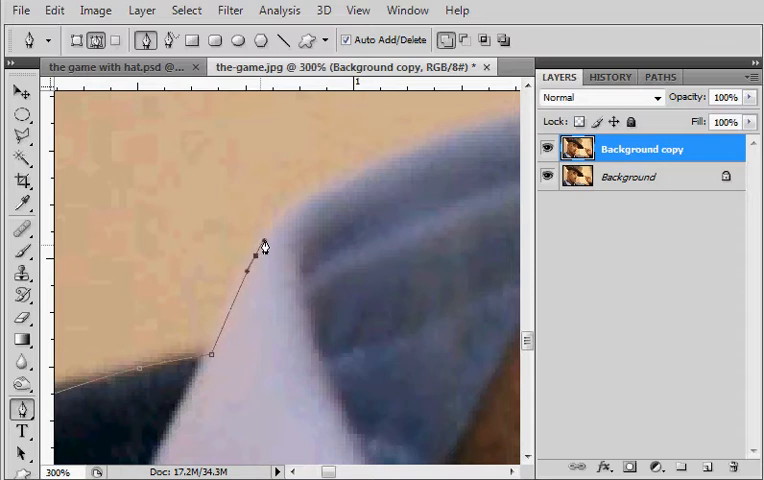
left_click(380, 174)
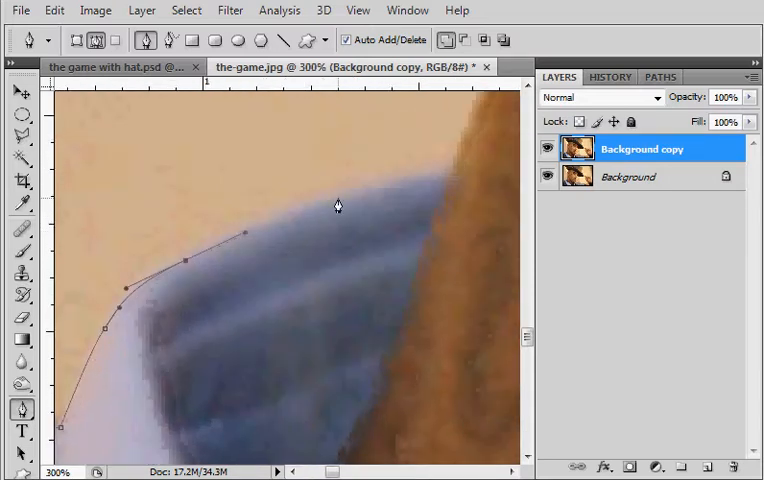
left_click(452, 182)
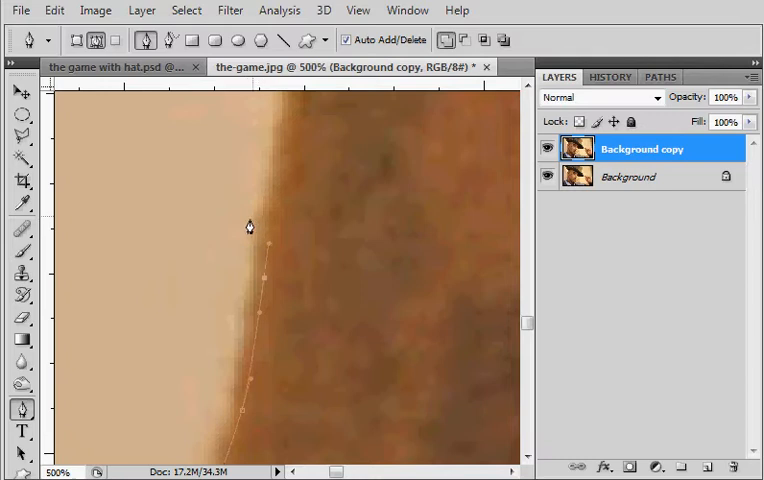
mouse_move(240, 206)
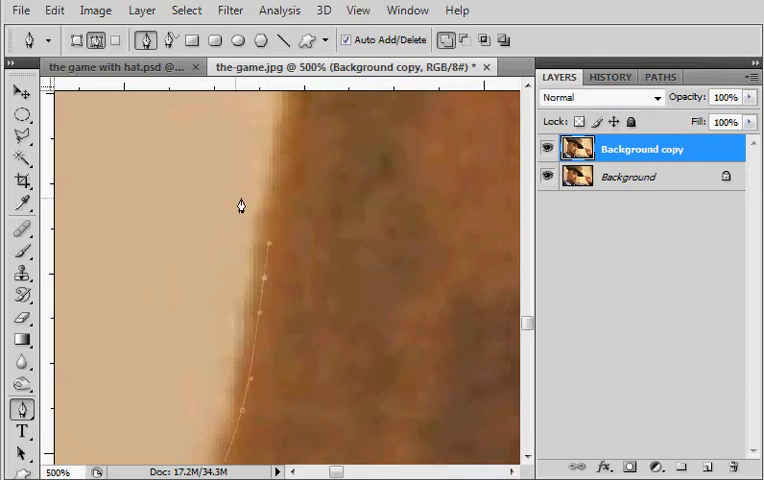
mouse_move(264, 162)
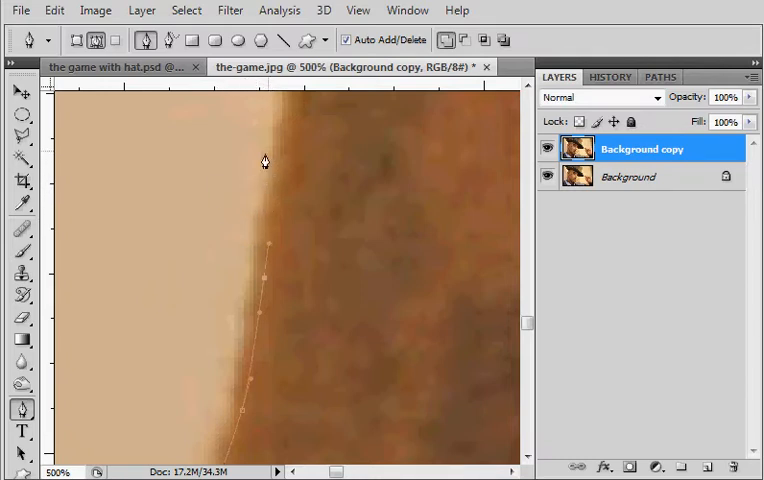
mouse_move(250, 216)
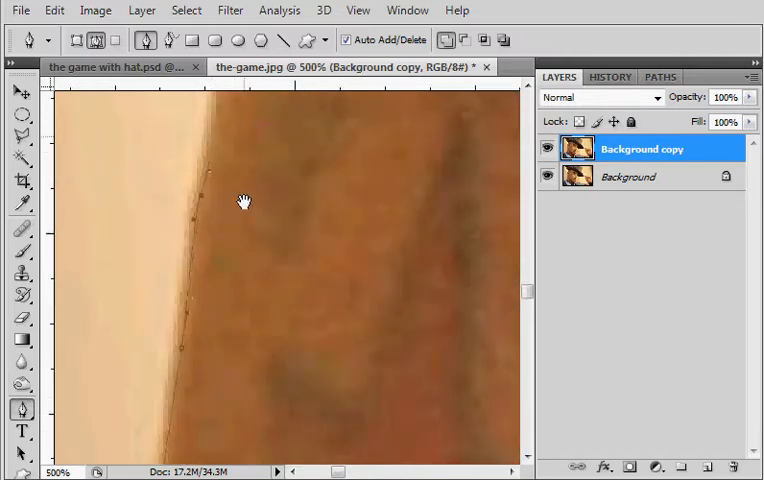
left_click_drag(244, 202, 230, 156)
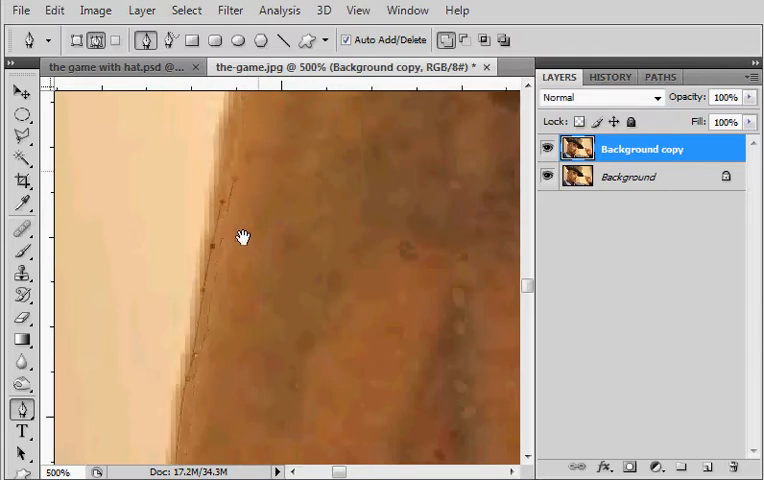
left_click_drag(242, 236, 256, 256)
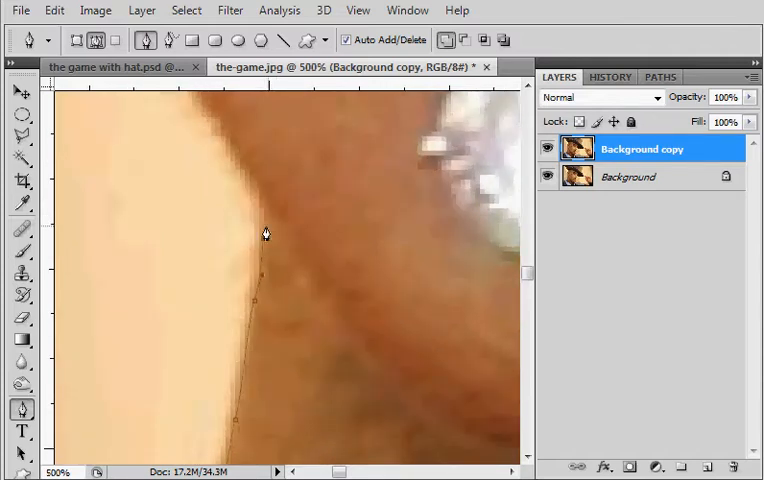
mouse_move(268, 216)
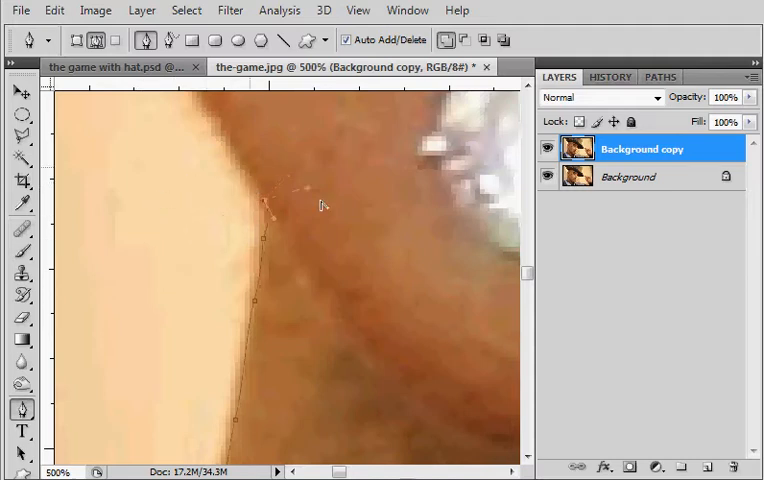
Step: Add anchor points down the neck and jawline, bending the path to follow the curve
left_click(128, 164)
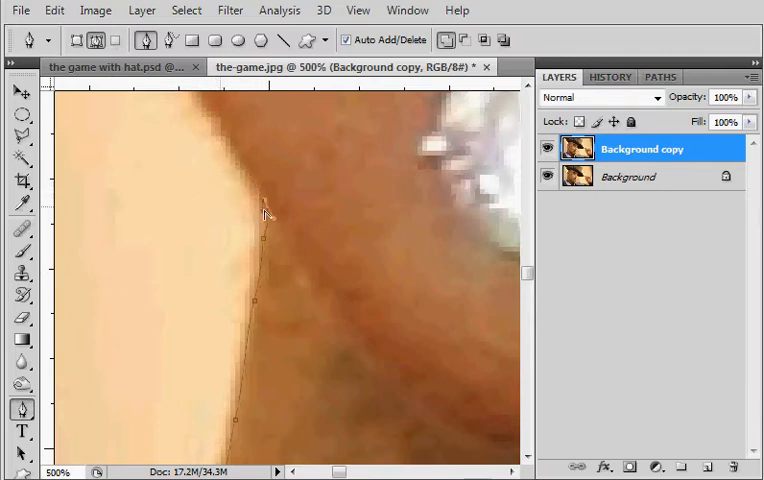
left_click(90, 196)
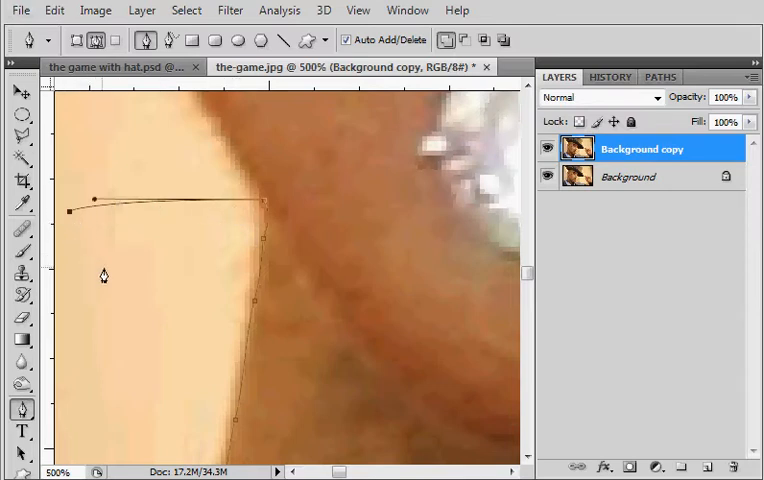
mouse_move(122, 230)
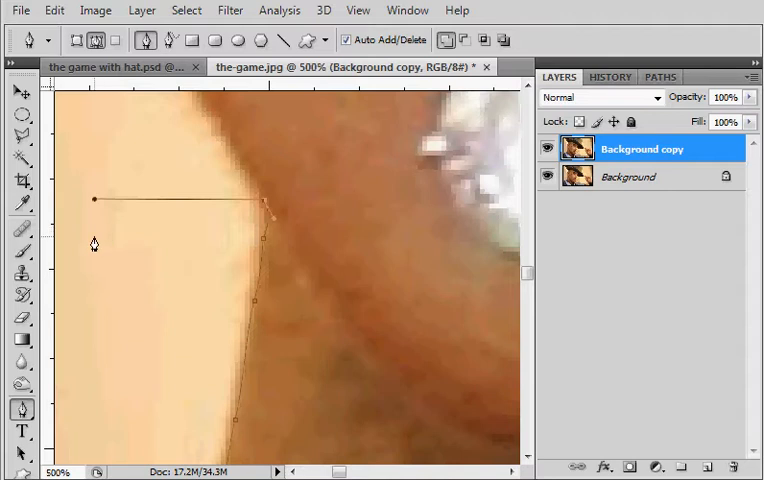
left_click_drag(92, 200, 160, 170)
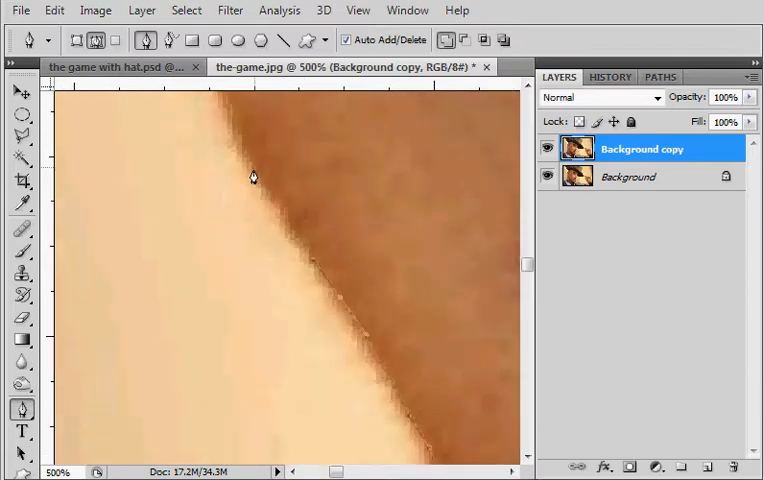
Step: Pan along the figure's outline to the next stretches of edge for tracing
left_click_drag(252, 176, 308, 252)
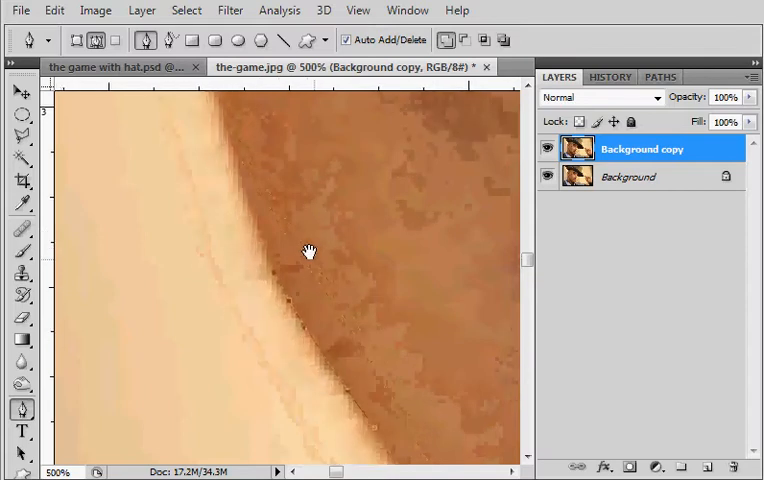
left_click_drag(308, 252, 204, 200)
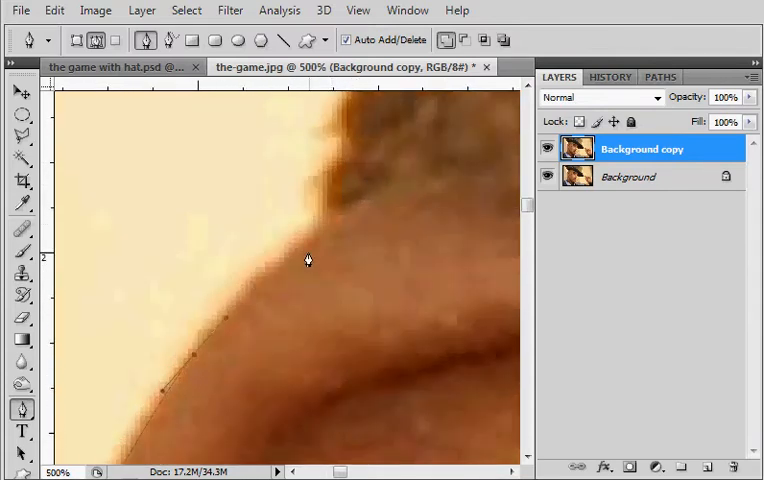
left_click_drag(308, 260, 250, 292)
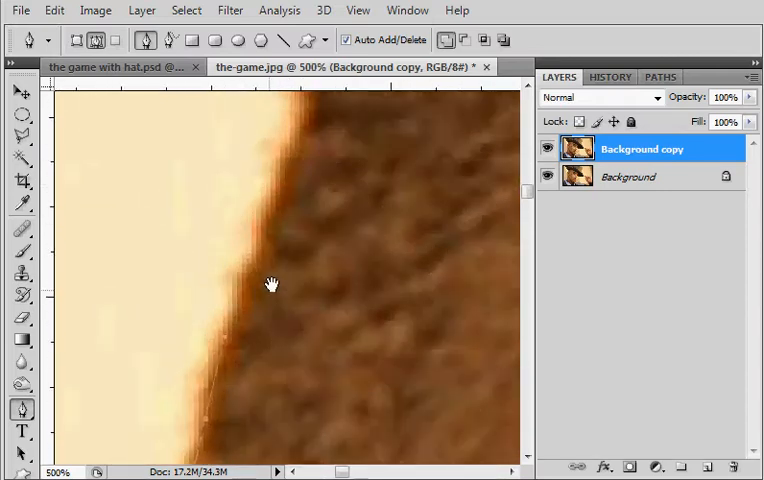
left_click_drag(272, 284, 344, 252)
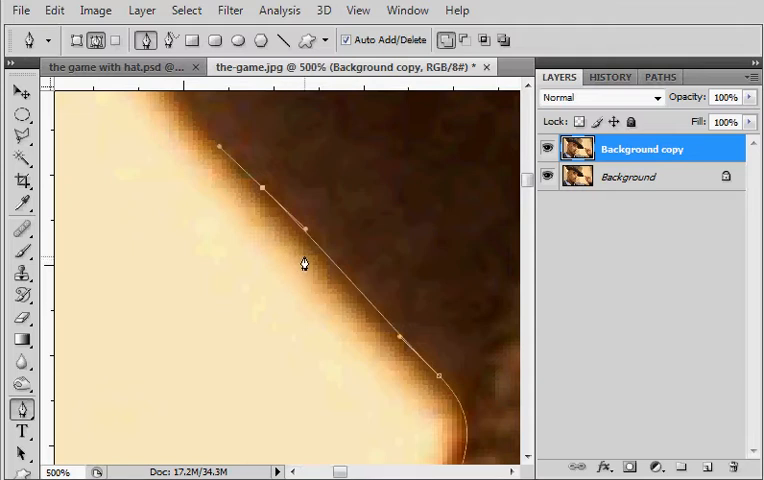
mouse_move(292, 252)
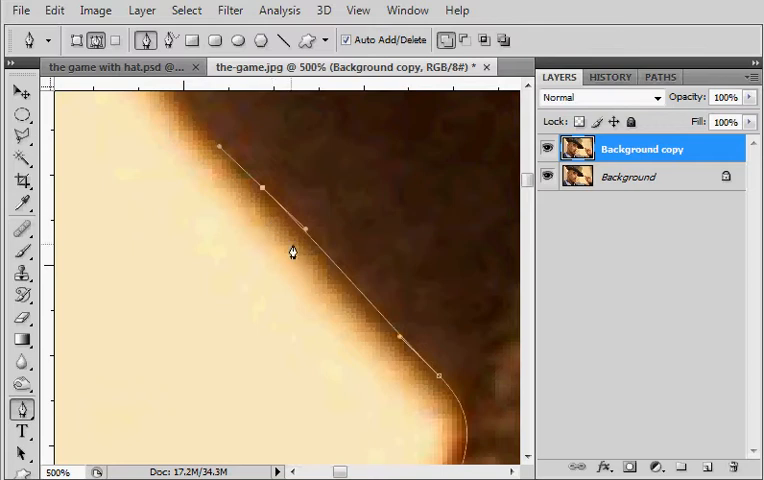
mouse_move(272, 232)
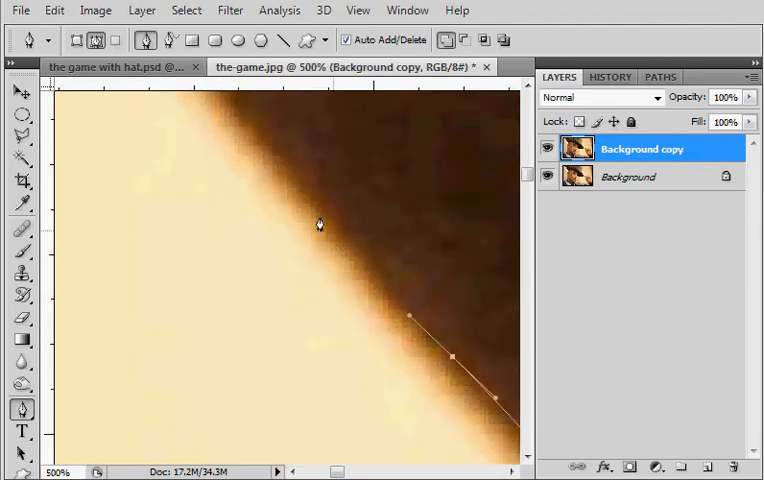
mouse_move(228, 256)
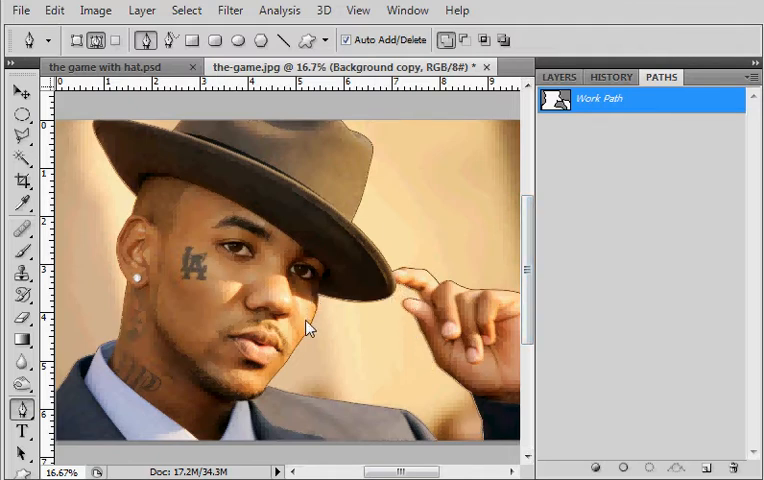
mouse_move(158, 348)
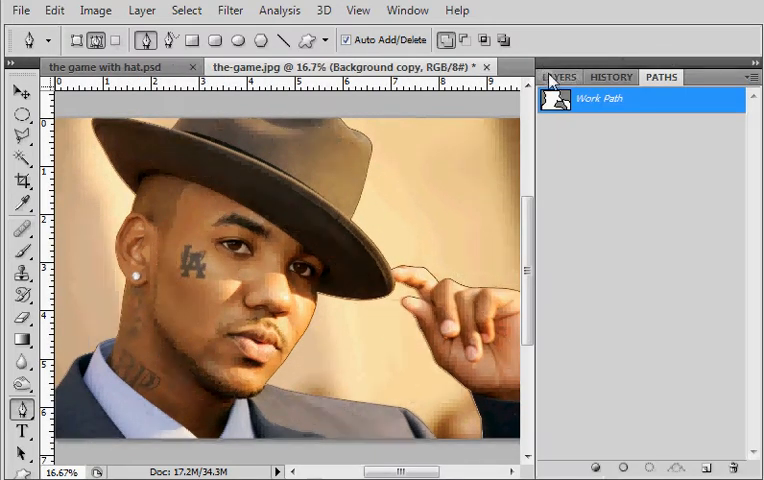
Step: Switch to the Layers panel and choose Make Selection… for the finished path
left_click(558, 76)
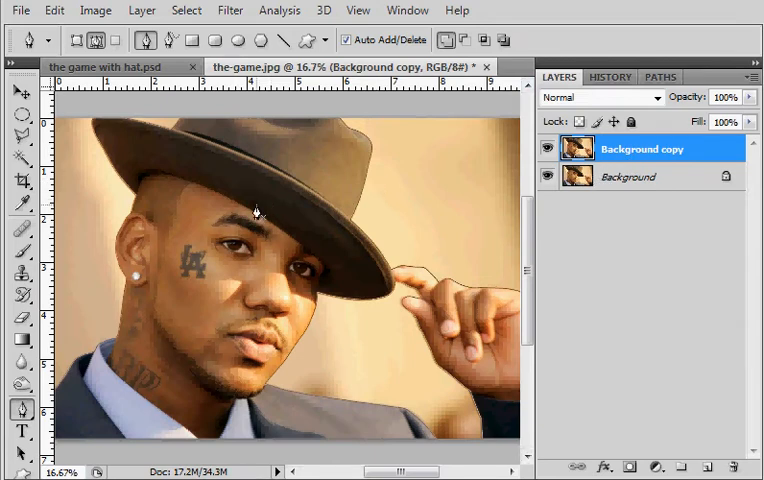
mouse_move(248, 218)
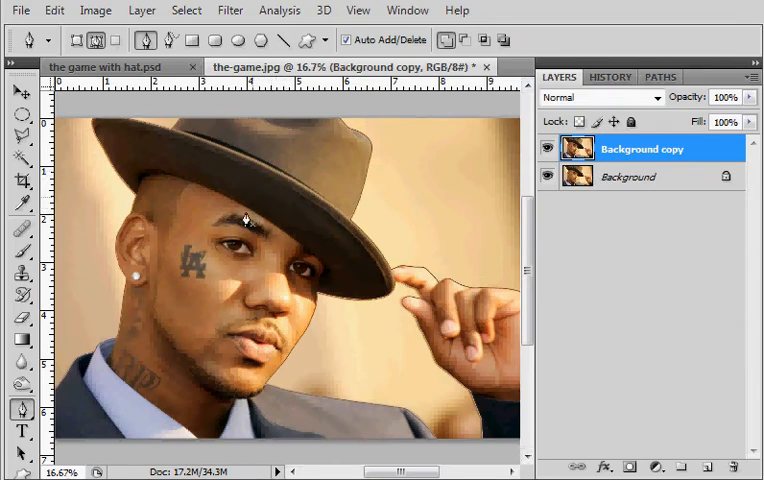
right_click(248, 218)
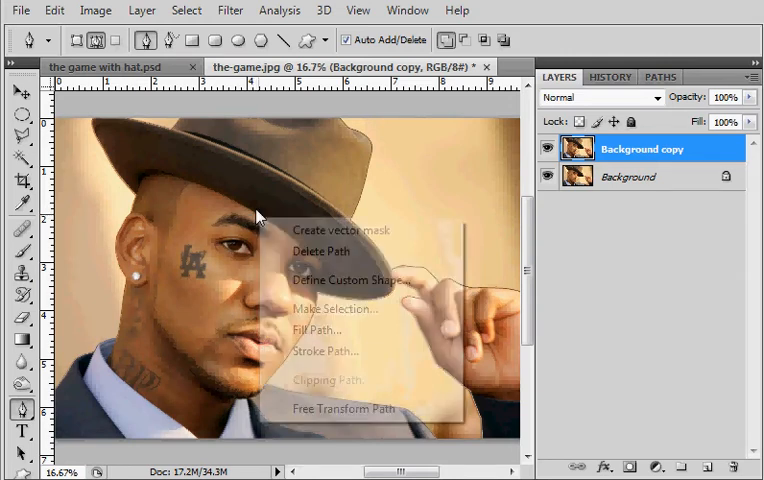
mouse_move(334, 308)
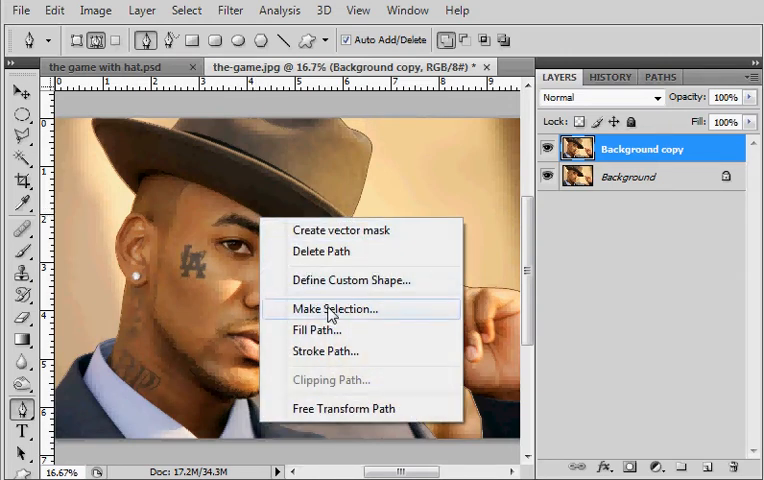
left_click(334, 308)
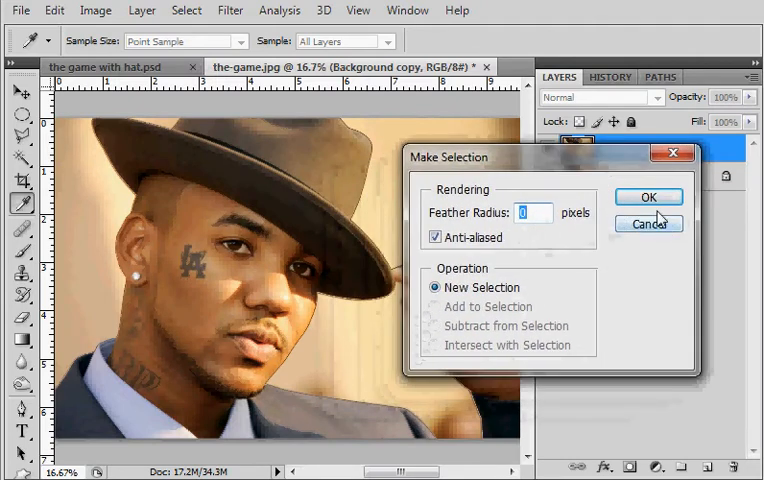
Step: Confirm the Make Selection dialog so the man can be copied to Layer 1
left_click(648, 196)
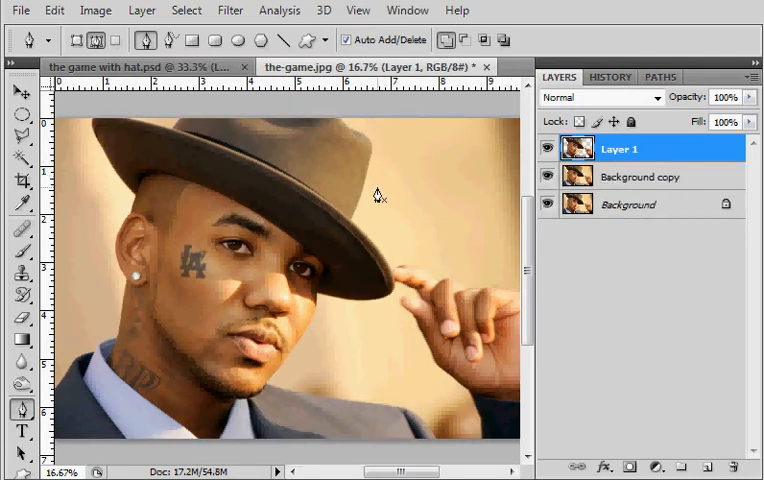
mouse_move(392, 188)
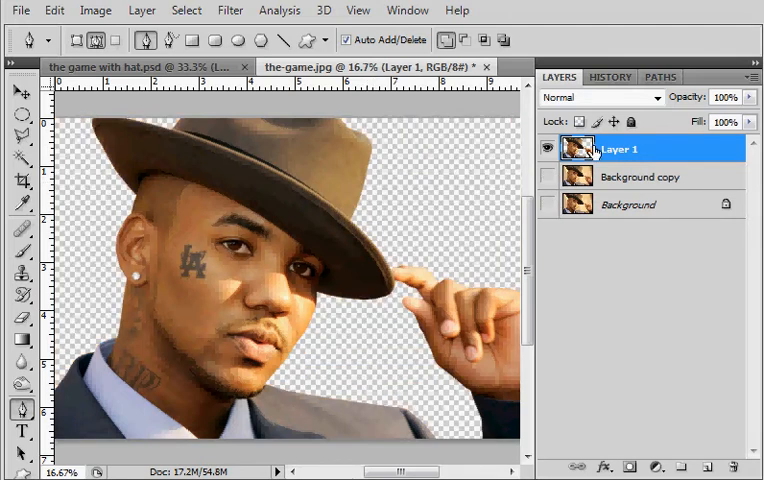
mouse_move(370, 210)
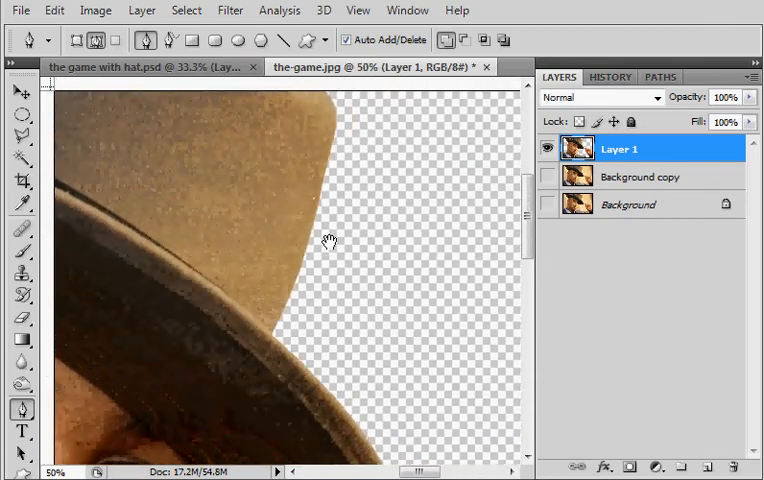
Step: Pan along the cut-out edge at the hat and neck to inspect it against transparency
left_click_drag(330, 240, 404, 216)
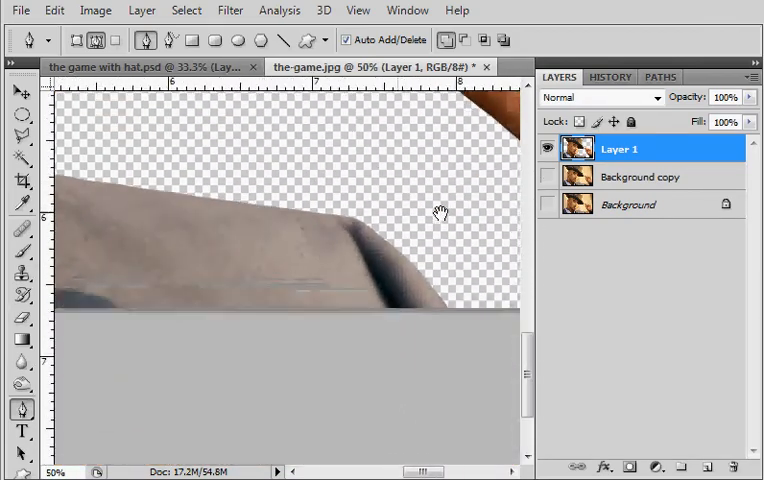
left_click_drag(440, 212, 350, 220)
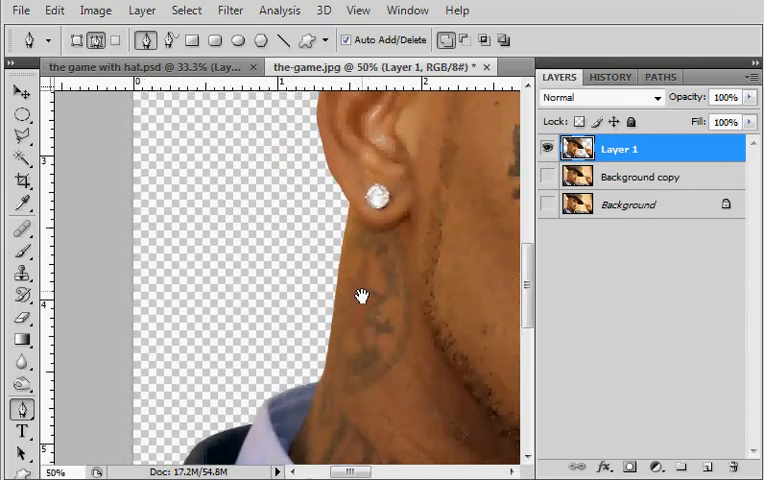
left_click_drag(362, 296, 348, 238)
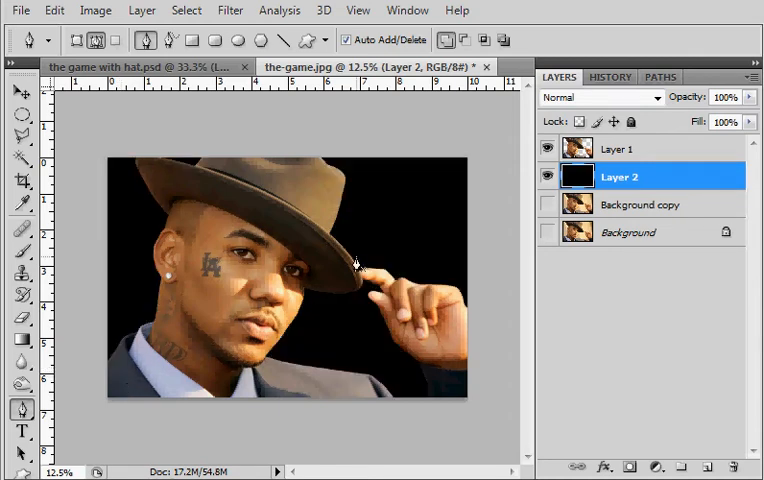
mouse_move(368, 212)
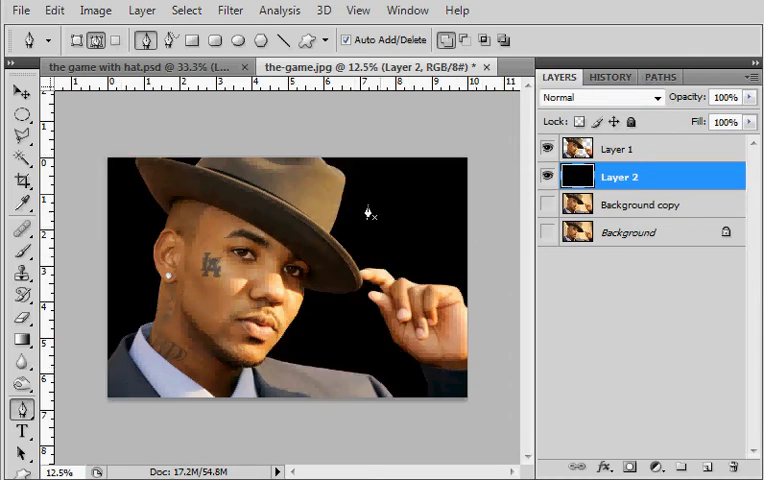
mouse_move(410, 246)
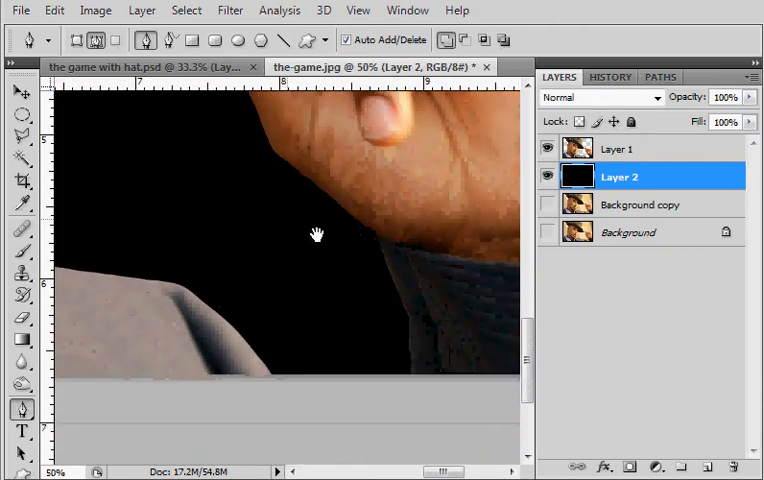
Step: Pan to the neck edge and check it against the black Layer 2 backdrop
left_click_drag(316, 236, 426, 232)
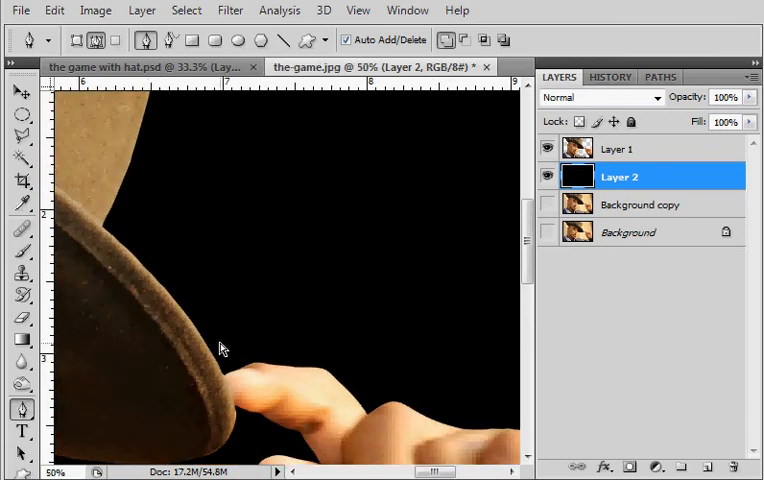
mouse_move(196, 138)
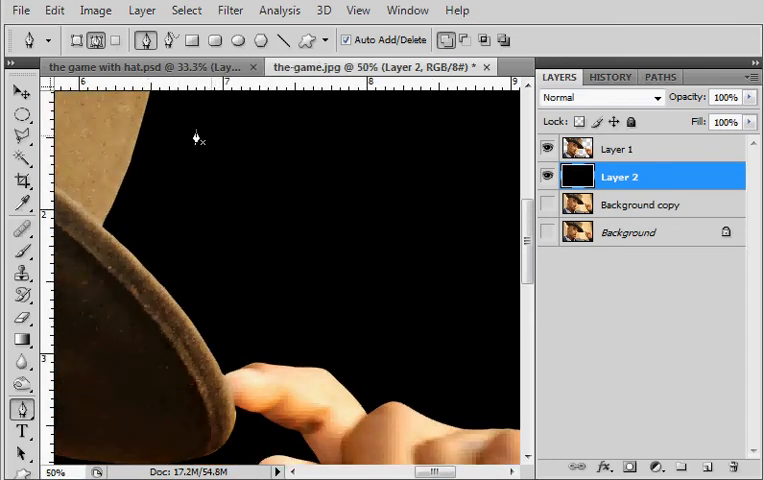
mouse_move(710, 176)
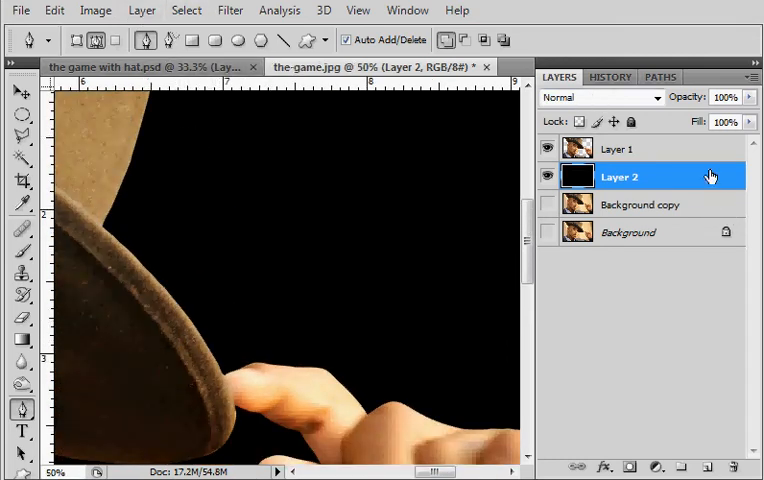
Step: Apply a 3-pixel Defringe to the cut-out man on Layer 1
left_click(142, 10)
type("3")
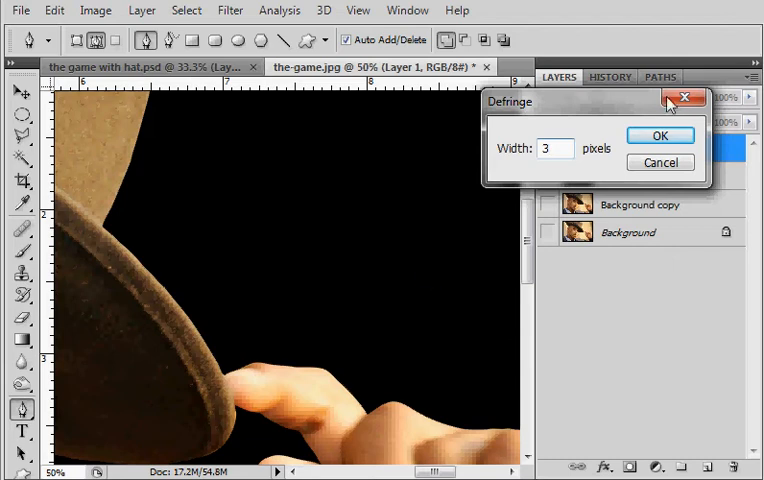
left_click(660, 136)
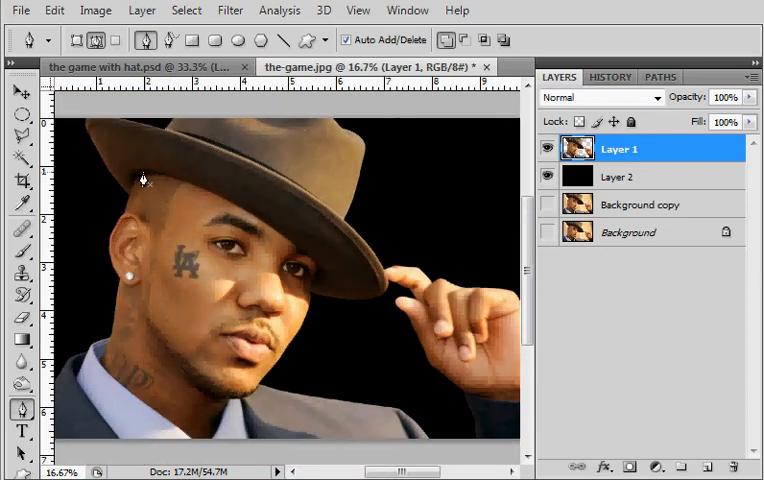
Step: Hide the black Layer 2 and select the unwanted backdrop and background layers for deletion
left_click(548, 176)
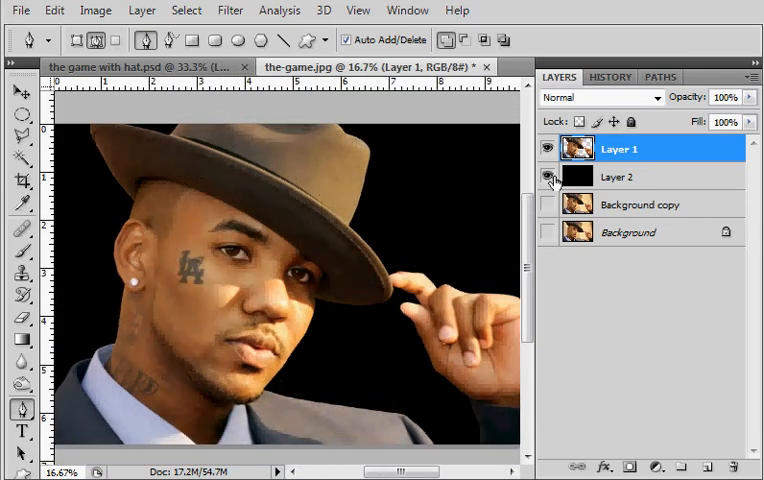
left_click(548, 176)
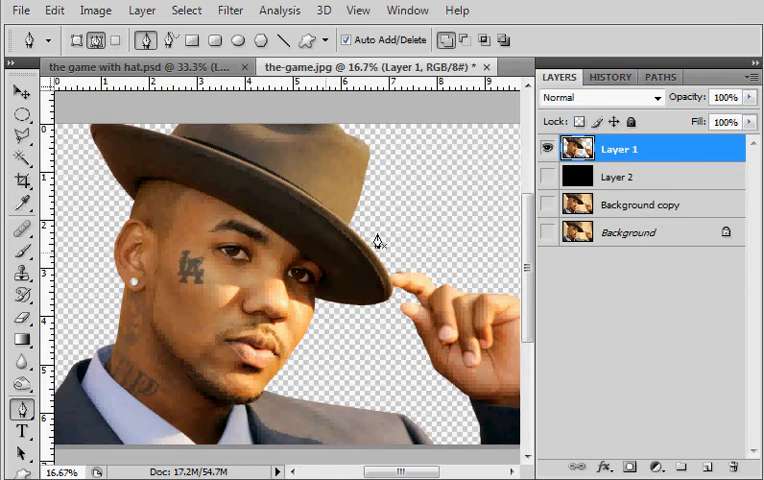
mouse_move(536, 152)
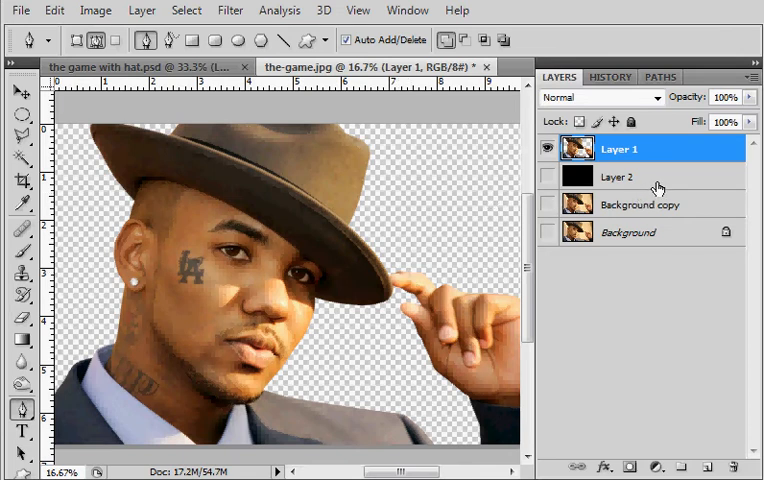
left_click(618, 176)
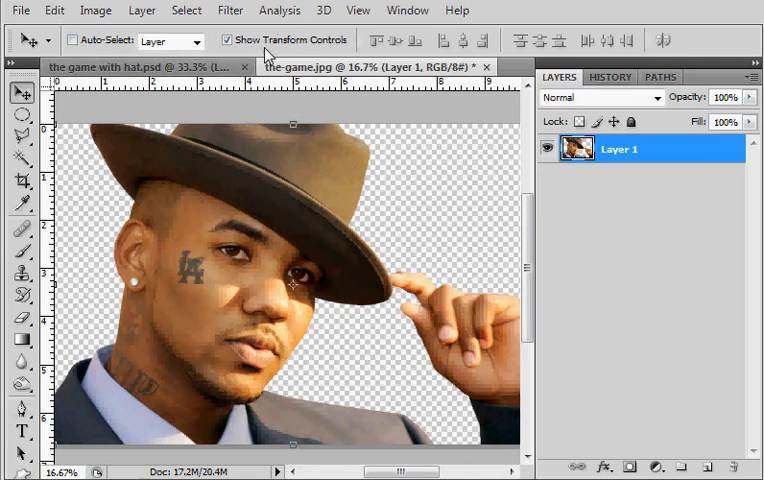
left_click(232, 40)
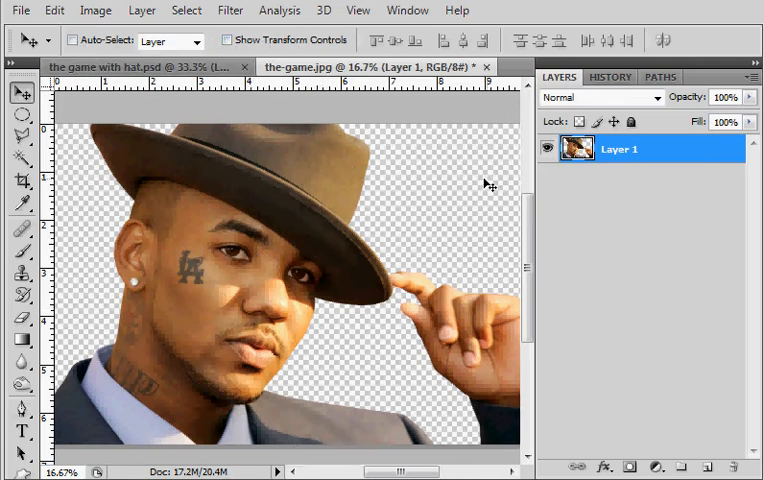
mouse_move(400, 268)
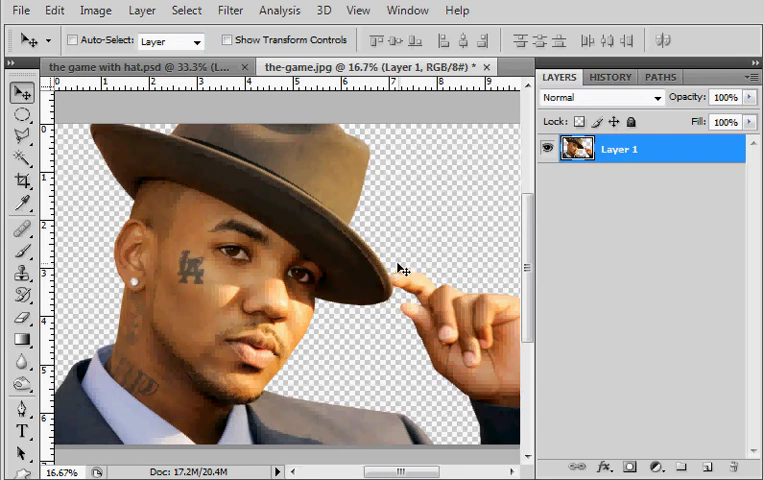
left_click(22, 180)
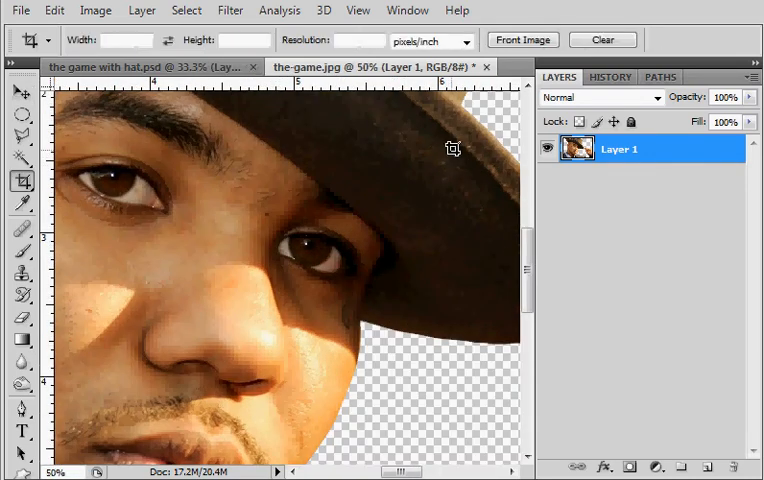
left_click(12, 92)
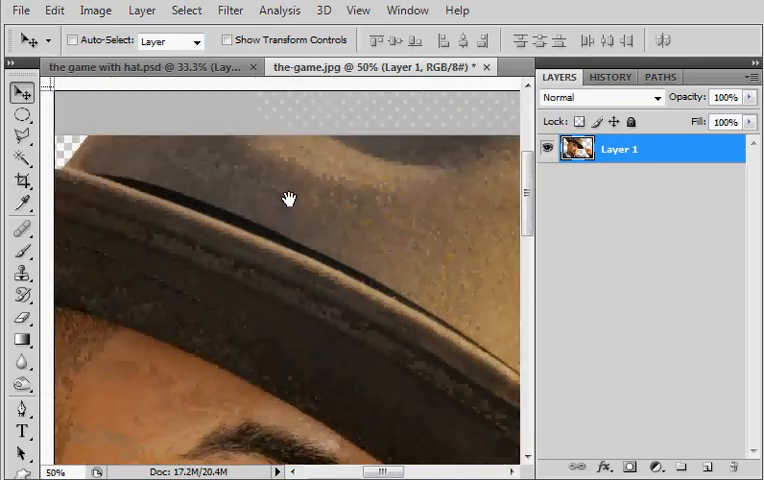
left_click_drag(288, 198, 300, 148)
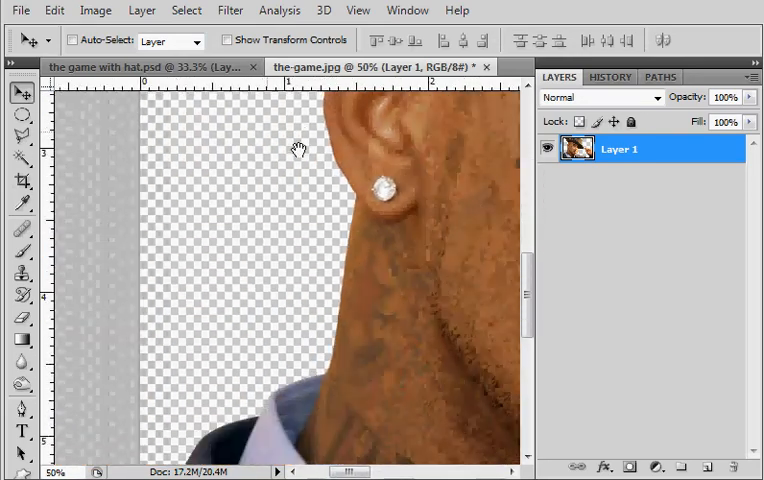
left_click_drag(300, 150, 310, 200)
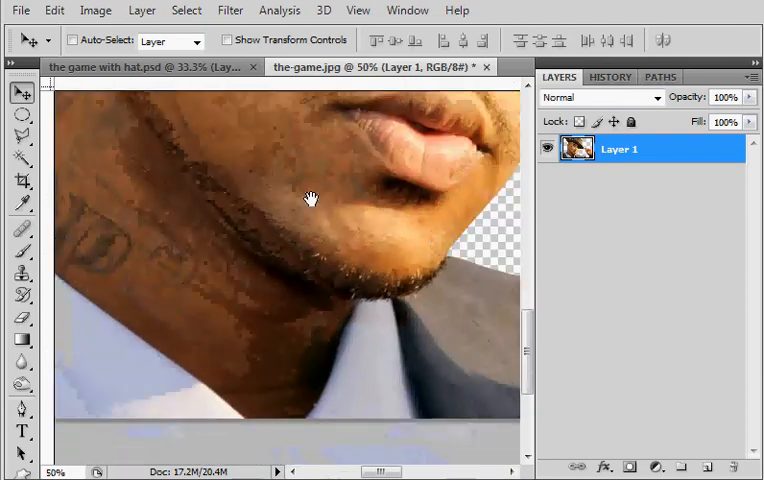
left_click_drag(310, 200, 208, 236)
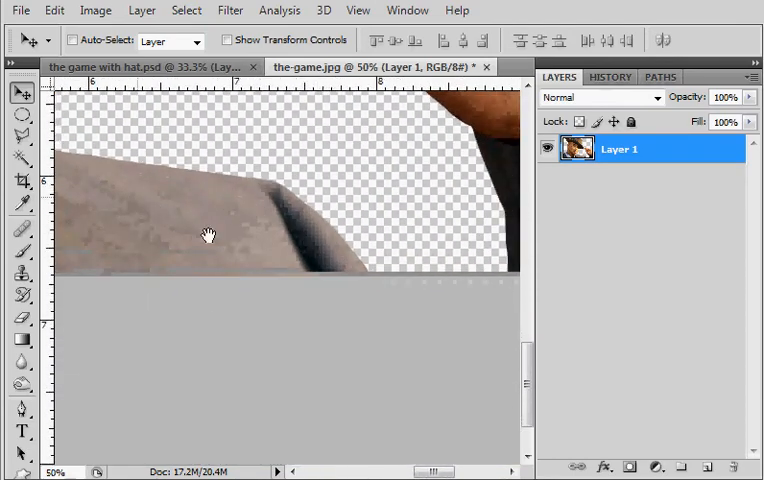
left_click_drag(210, 236, 252, 168)
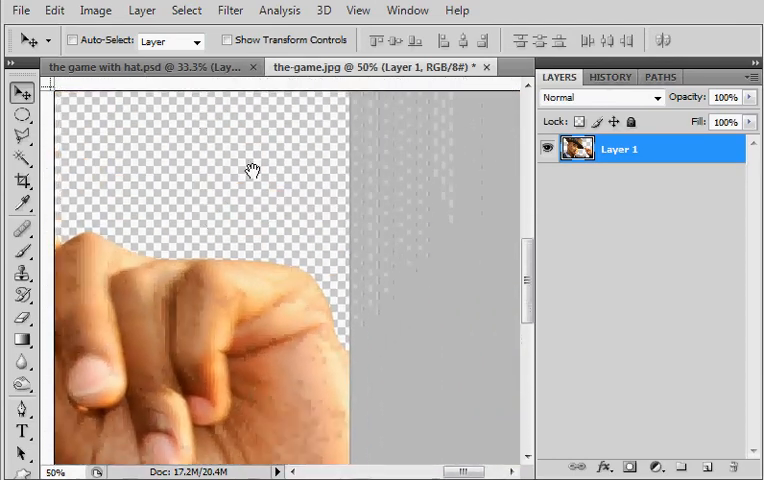
left_click_drag(252, 170, 248, 226)
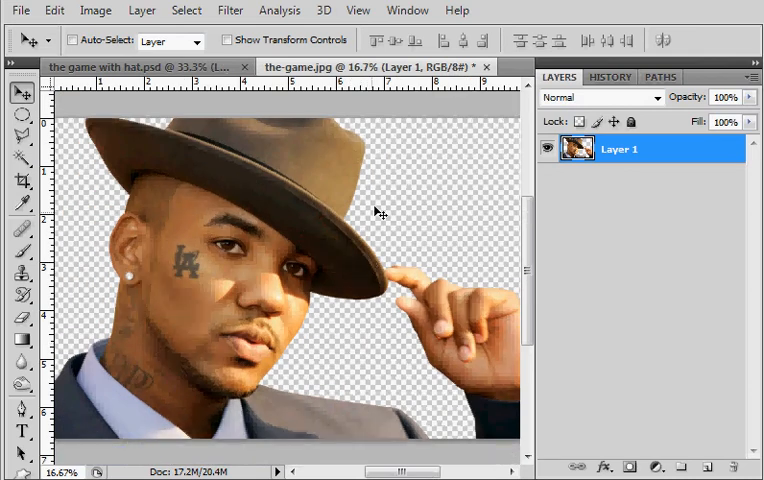
mouse_move(284, 232)
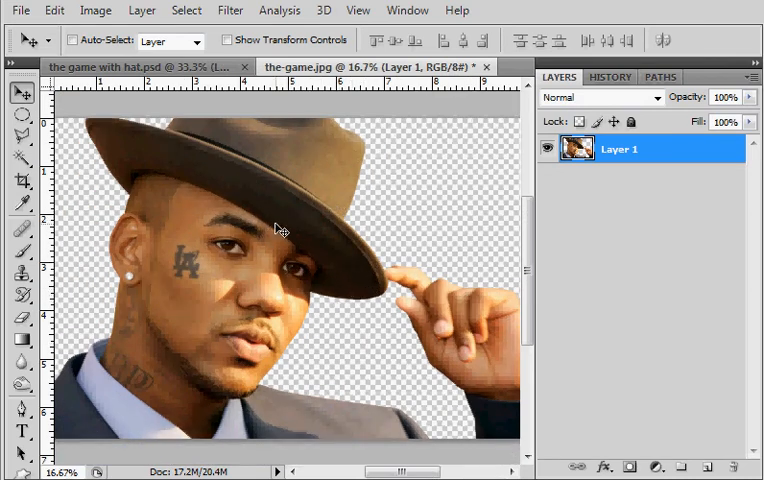
mouse_move(250, 276)
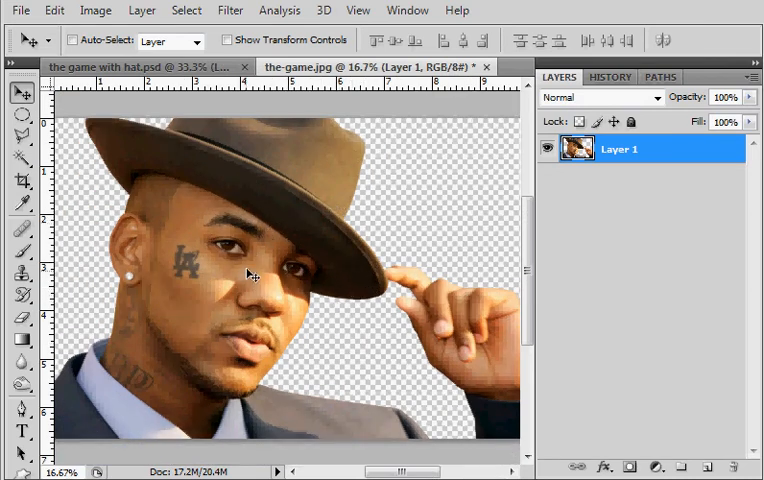
mouse_move(204, 248)
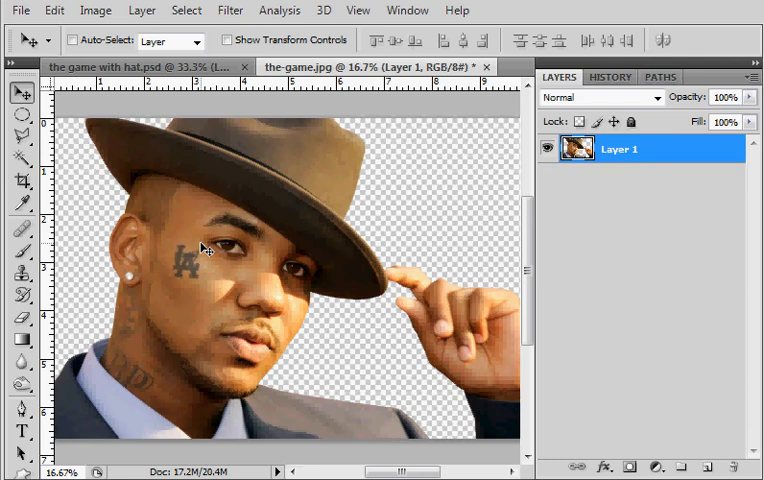
mouse_move(392, 100)
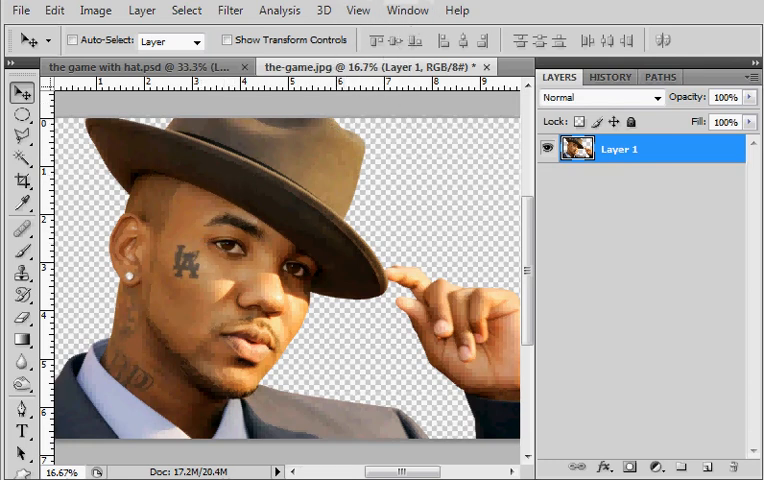
mouse_move(274, 144)
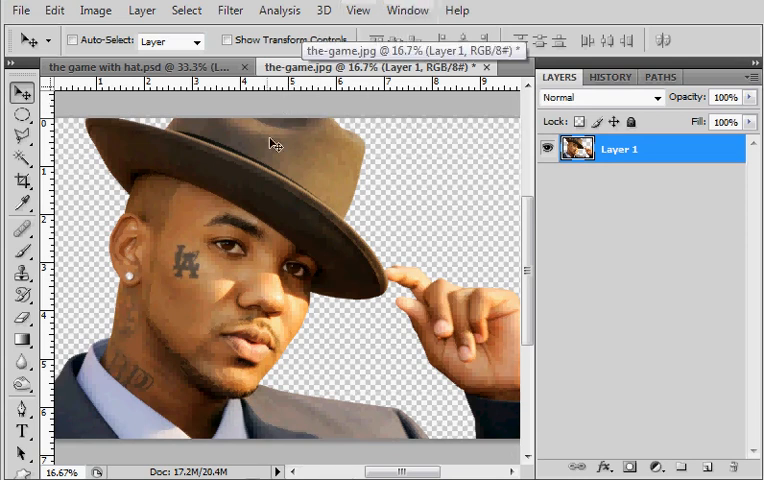
mouse_move(268, 196)
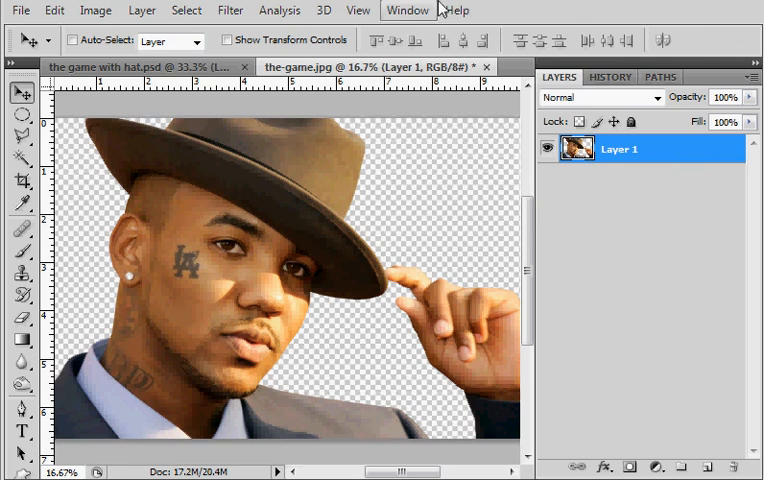
mouse_move(236, 64)
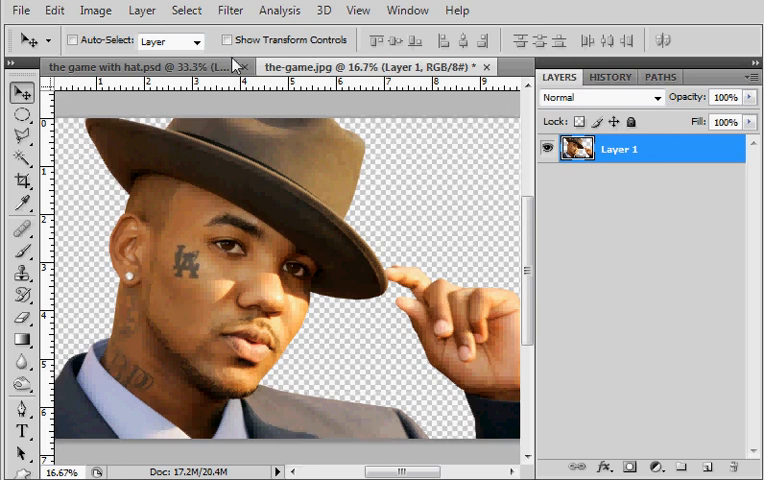